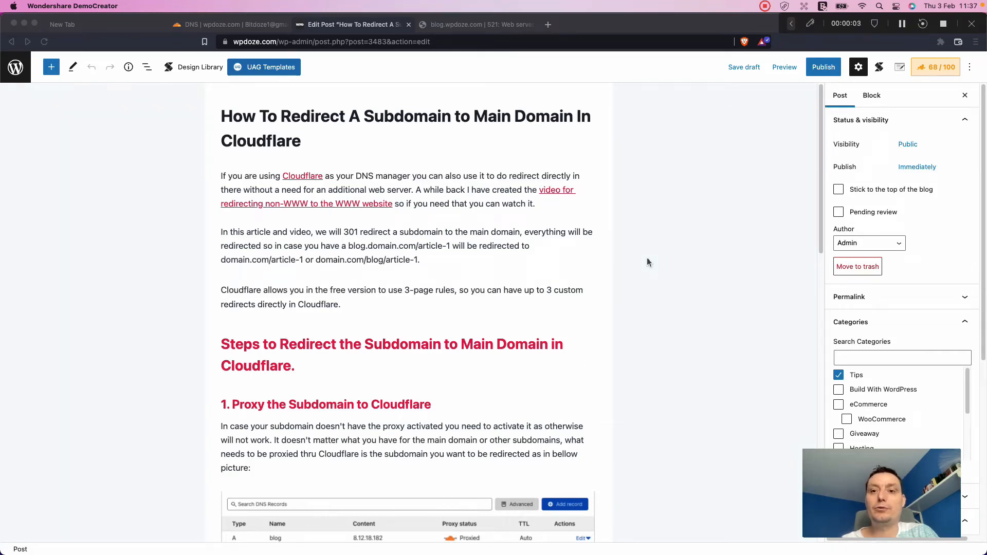
mouse_move(549, 224)
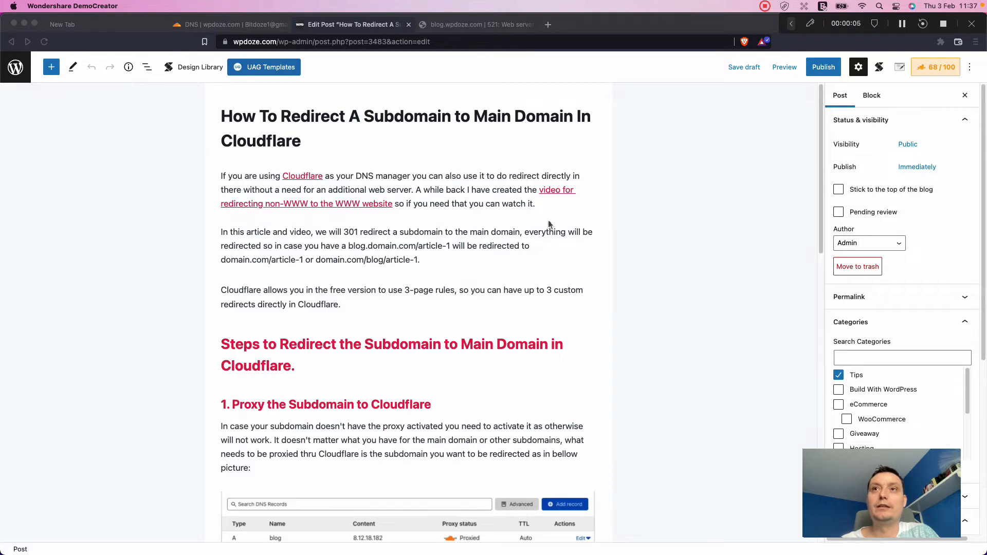
mouse_move(538, 220)
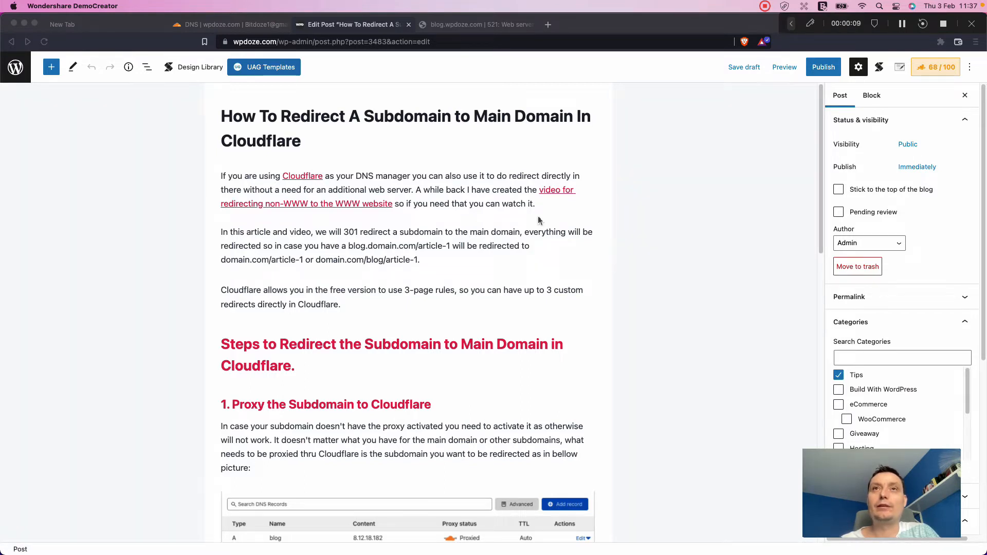
mouse_move(449, 206)
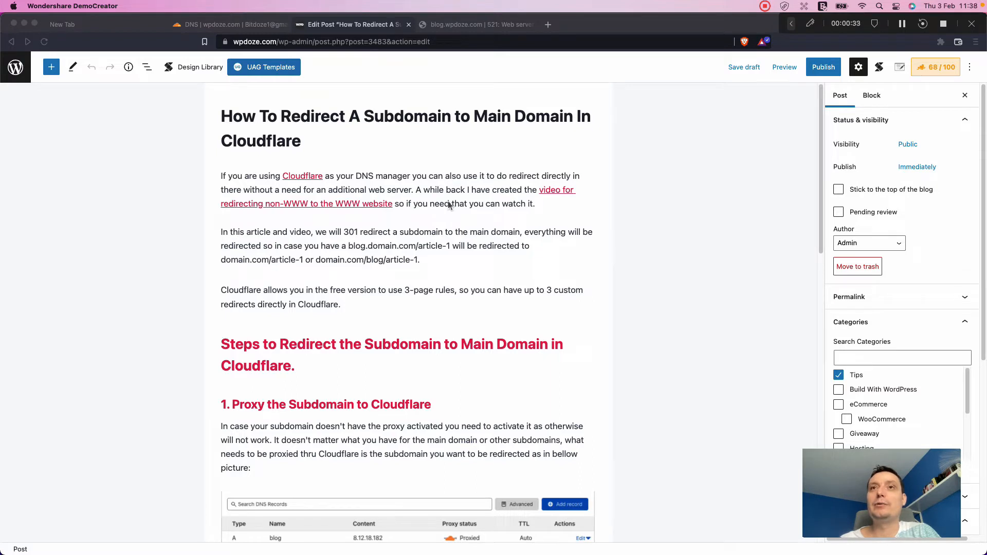
mouse_move(488, 229)
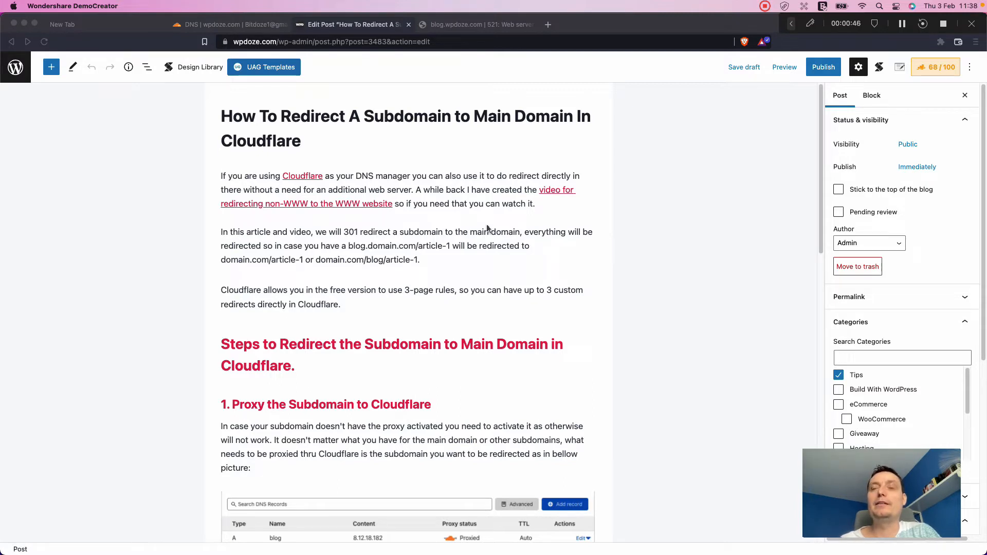
mouse_move(444, 289)
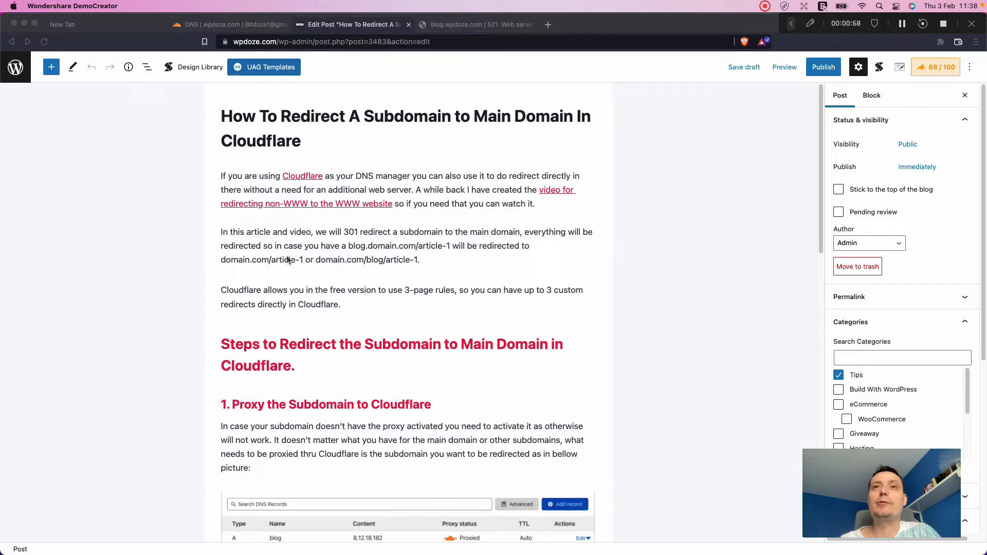
mouse_move(308, 268)
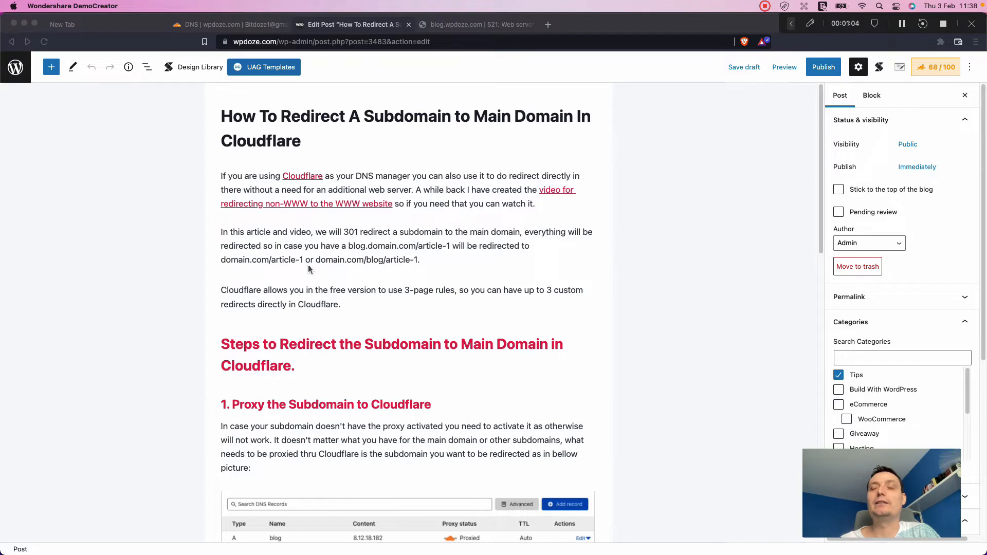
mouse_move(512, 252)
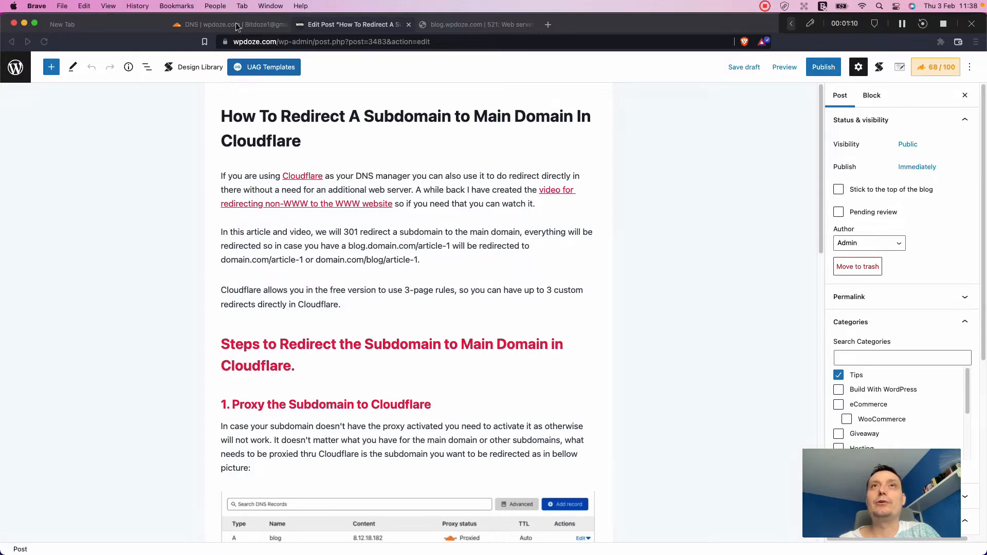
Switch to the Cloudflare DNS tab showing wpdoze.com's records, including the proxied blog A record.
left_click(226, 25)
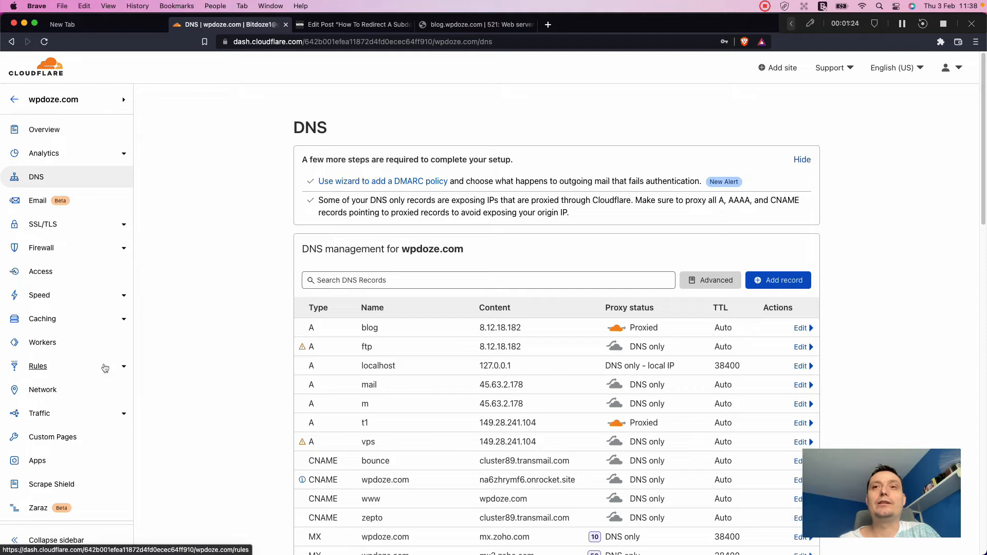
mouse_move(269, 302)
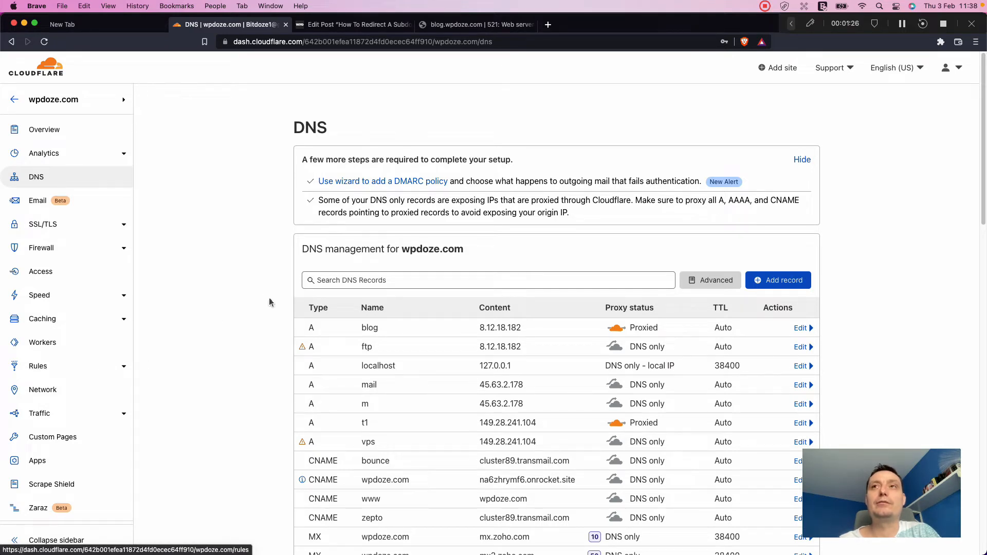
mouse_move(296, 252)
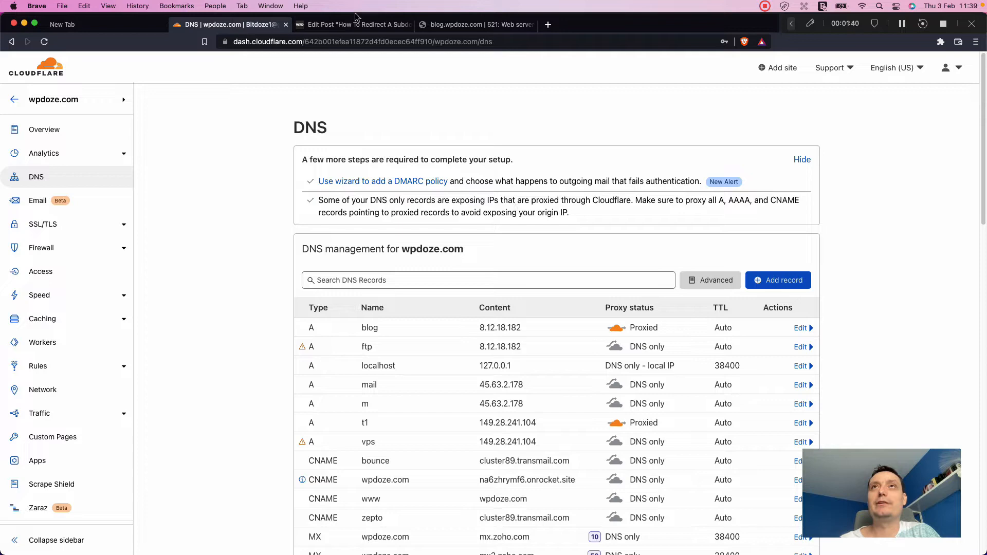
Return to the redirect tutorial draft, skim down to the page rule example, and scroll back to the top.
left_click(353, 24)
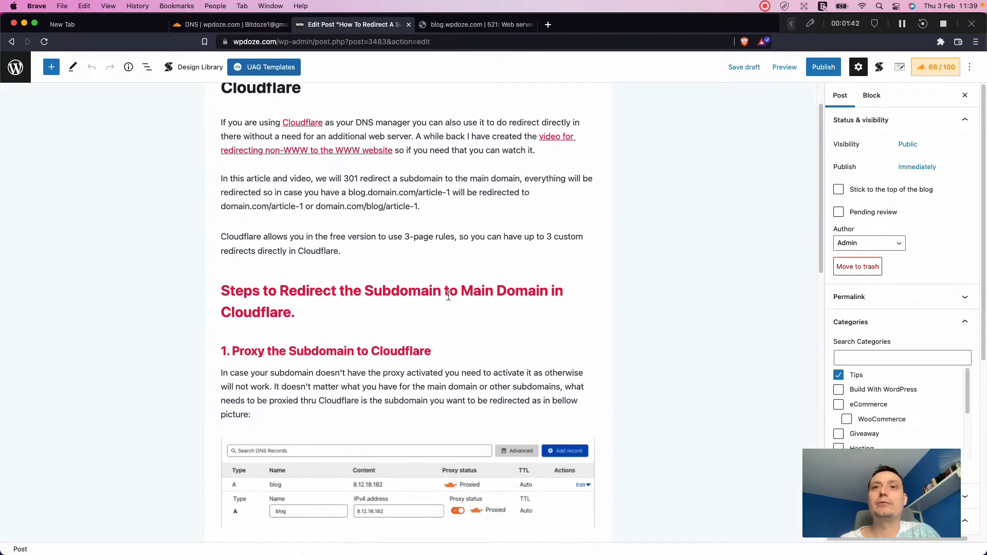
scroll("down", 3)
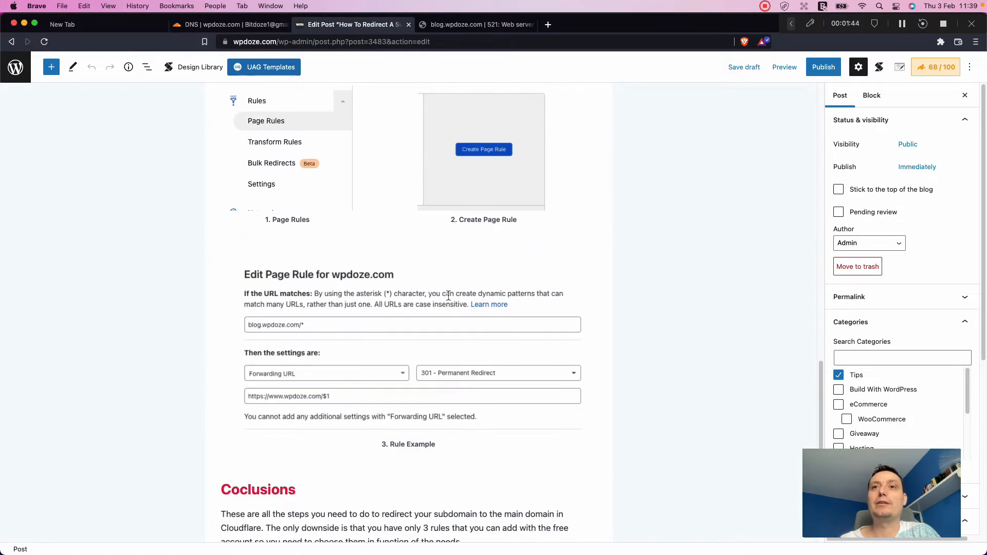
scroll("up", 3)
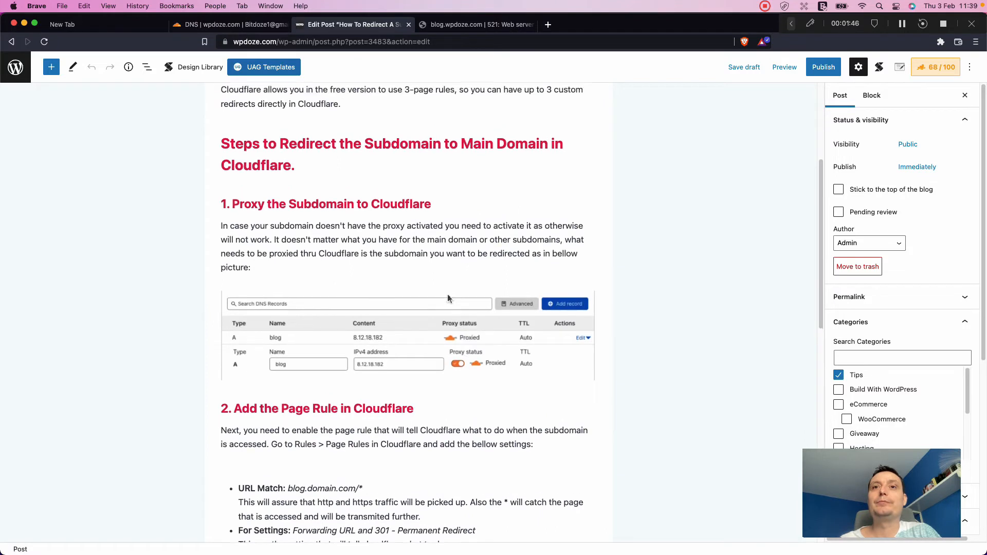
scroll("up", 3)
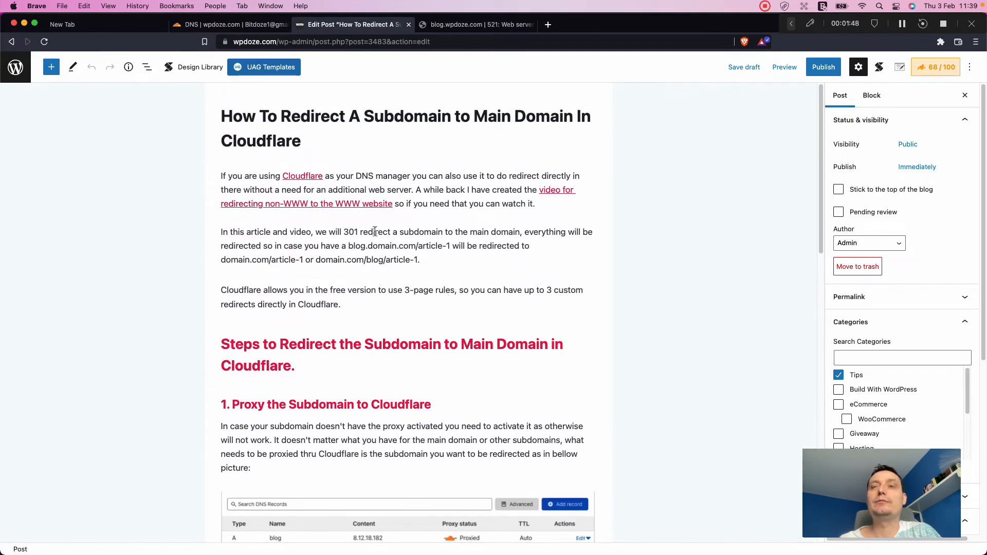
mouse_move(419, 133)
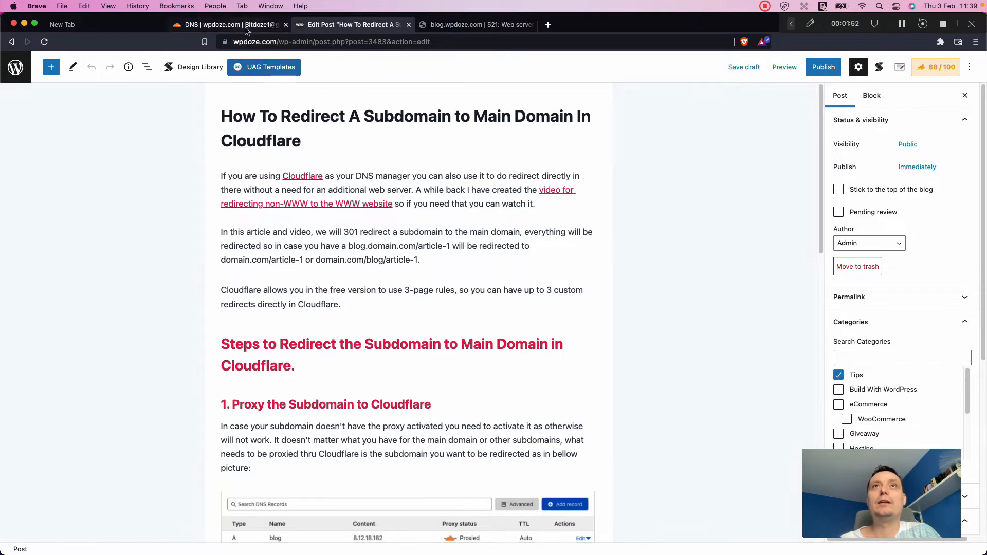
Show the wpdoze.com DNS table again with the blog A record still proxied.
left_click(227, 24)
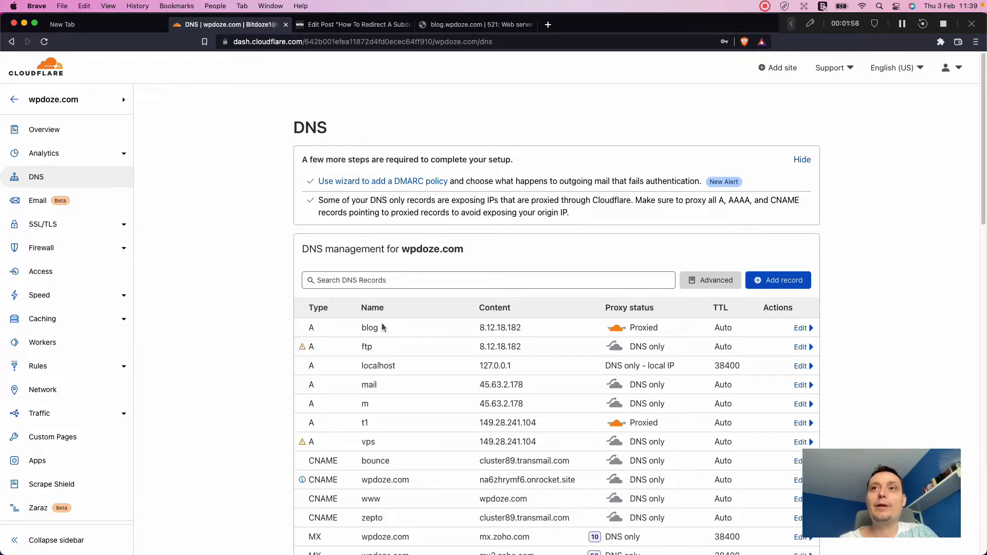
mouse_move(542, 325)
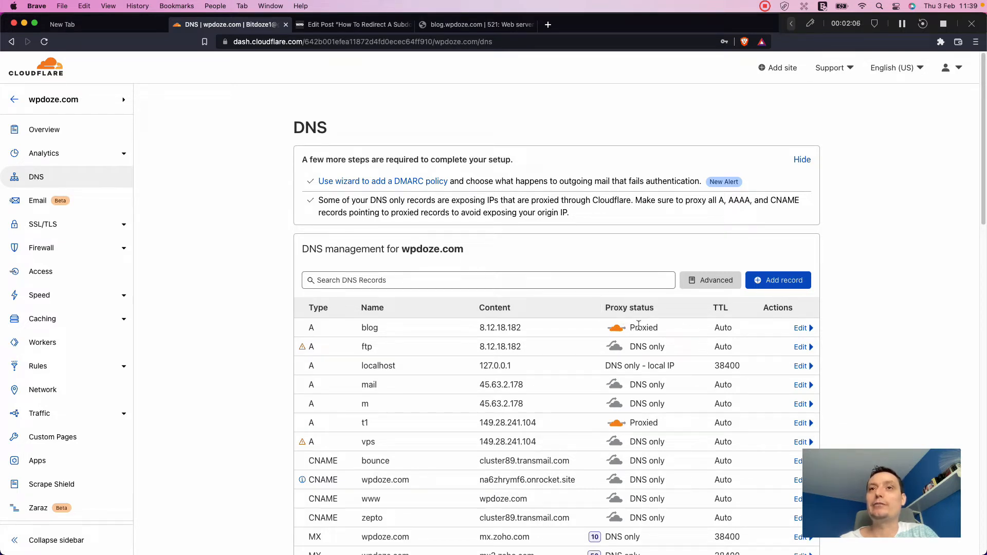
mouse_move(448, 213)
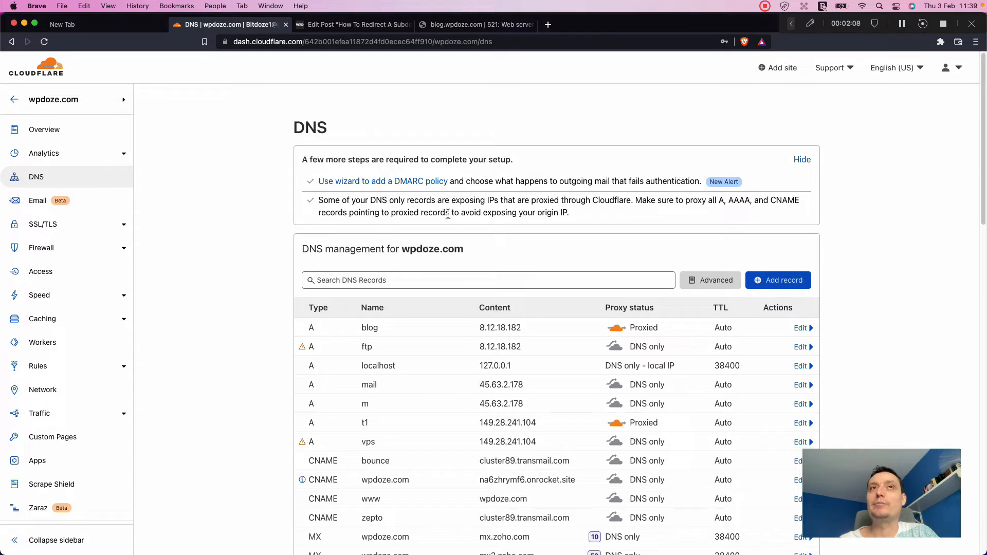
mouse_move(236, 130)
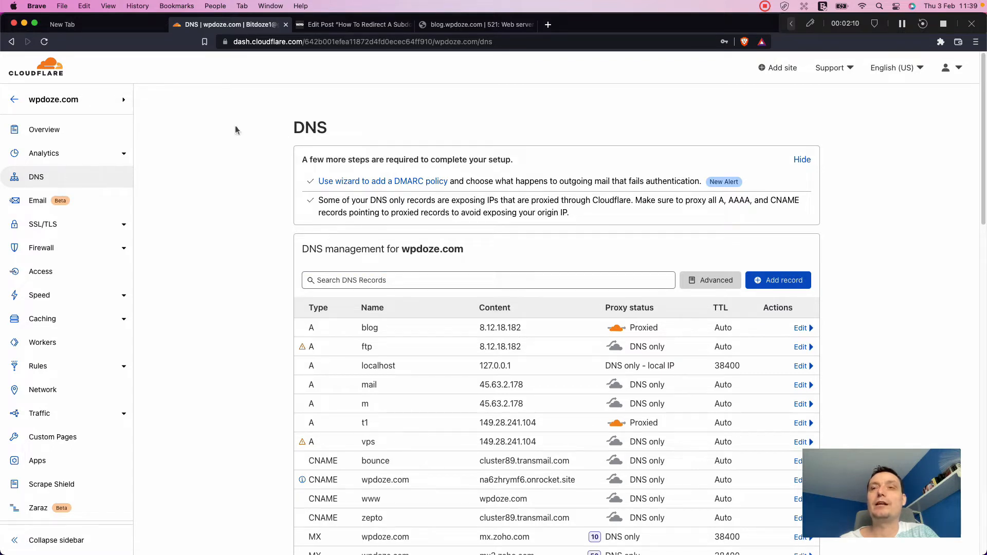
mouse_move(559, 343)
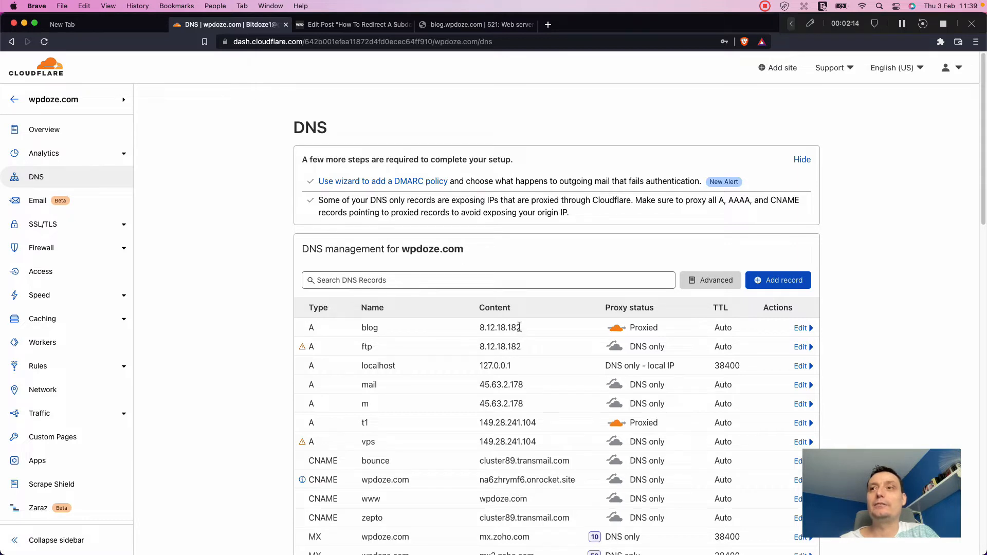
mouse_move(557, 319)
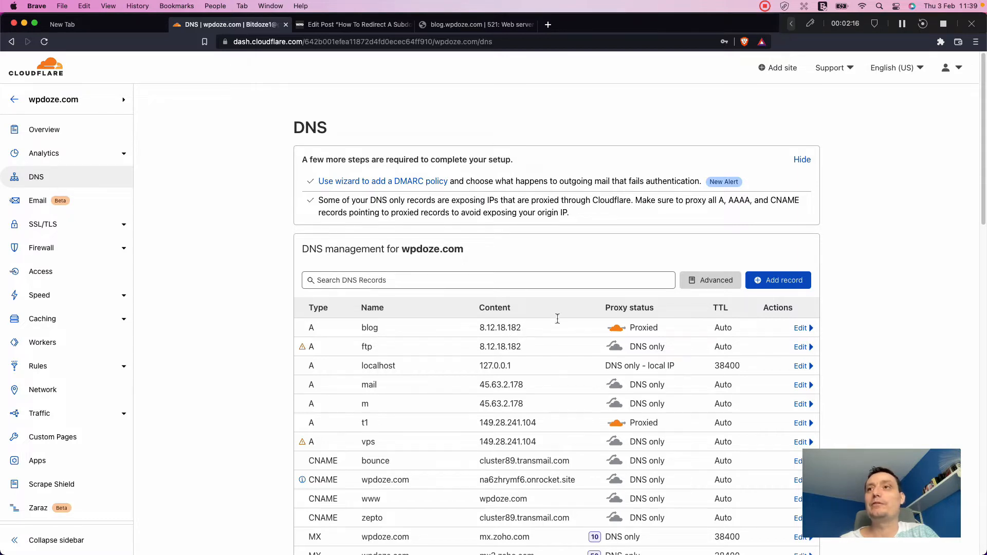
mouse_move(617, 327)
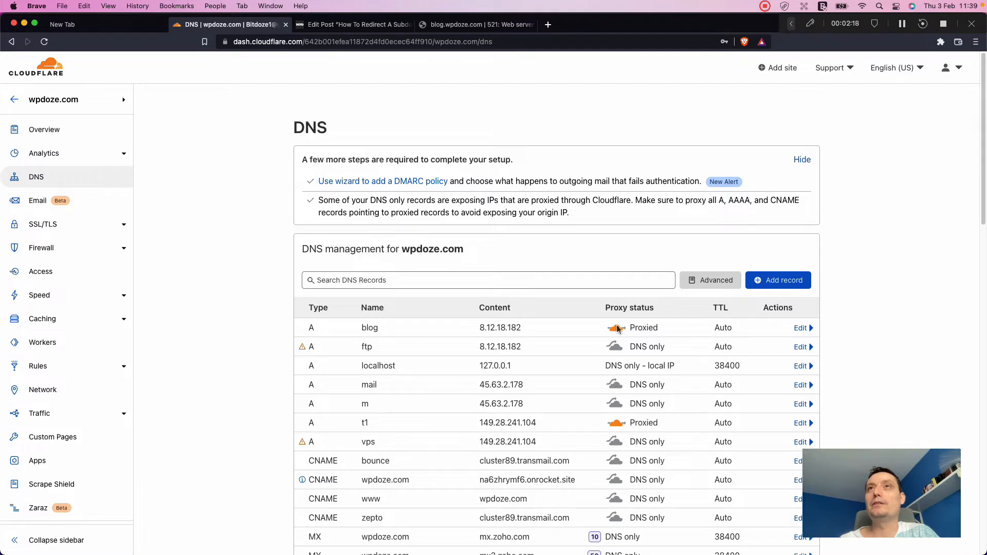
View the blog.wpdoze.com tab showing Cloudflare Error 521, web server is down.
left_click(475, 24)
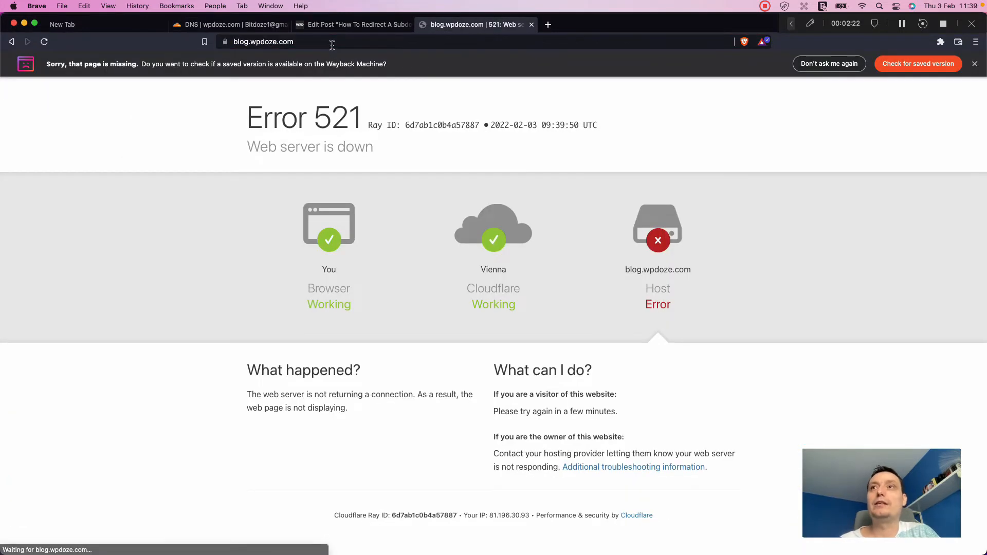
mouse_move(729, 273)
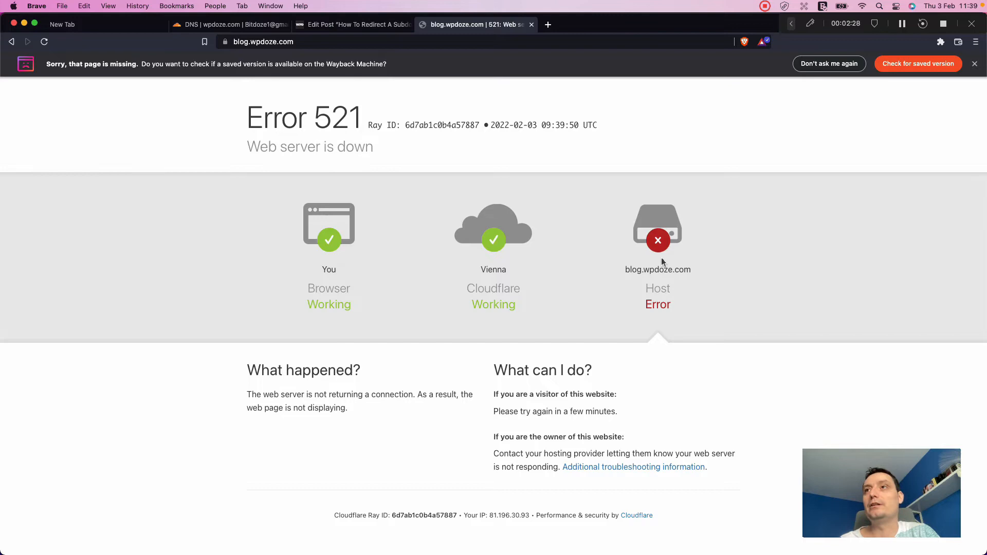
mouse_move(338, 113)
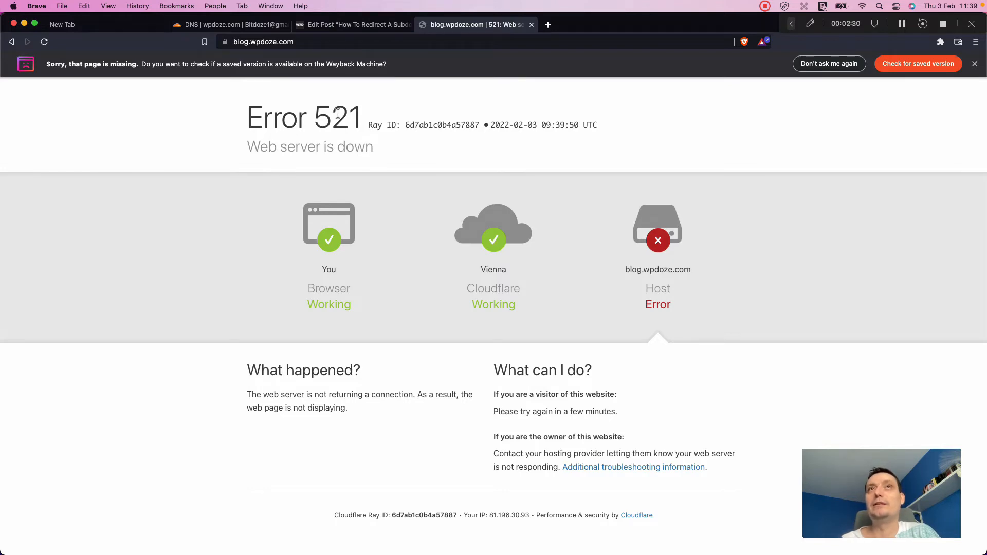
Draft a proxied blog2 A record on wpdoze.com's DNS page, then cancel it unsaved.
left_click(226, 24)
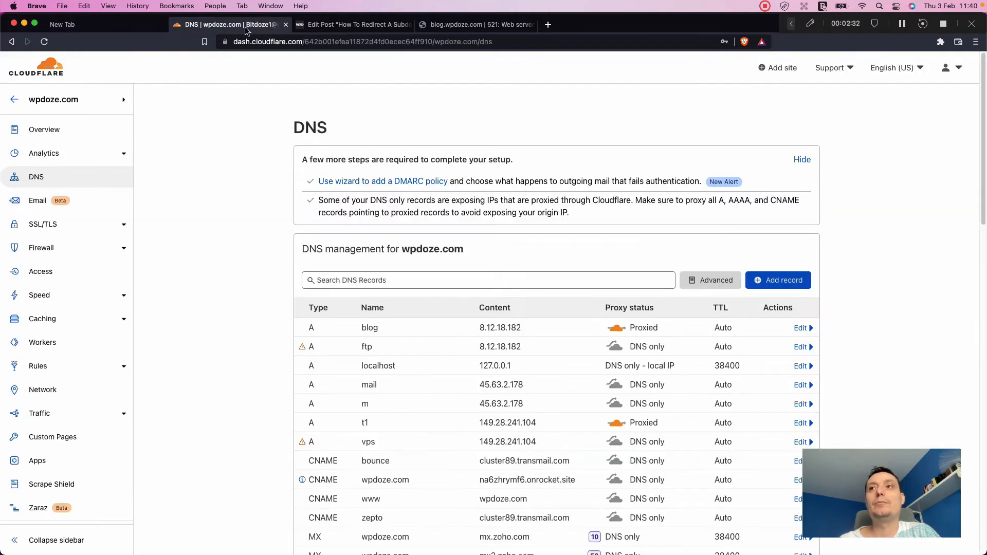
mouse_move(634, 332)
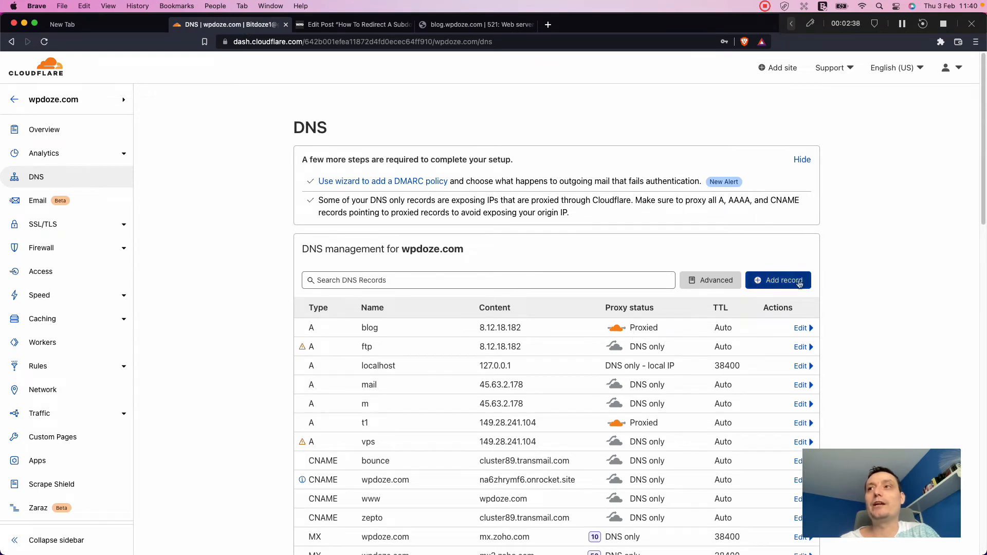
left_click(777, 280)
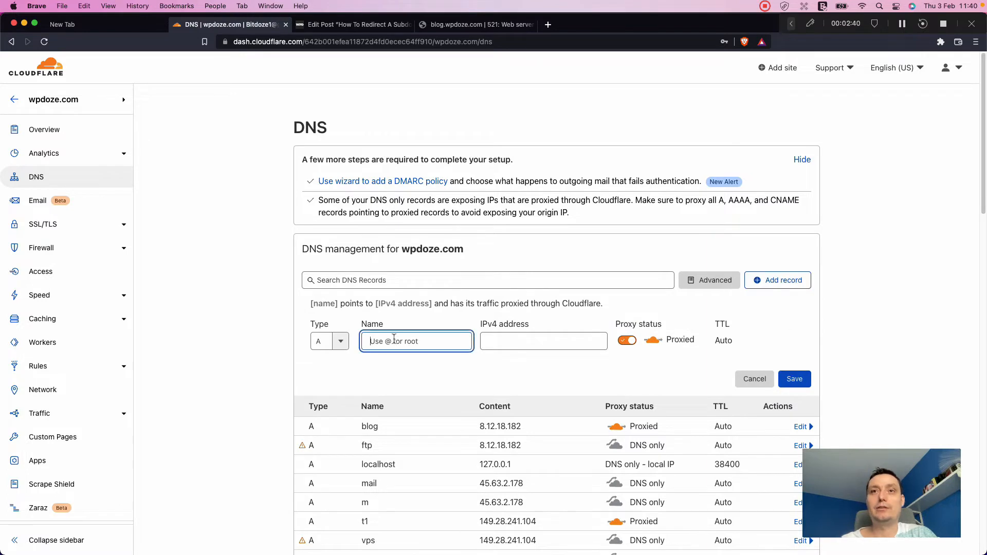
type("blog2")
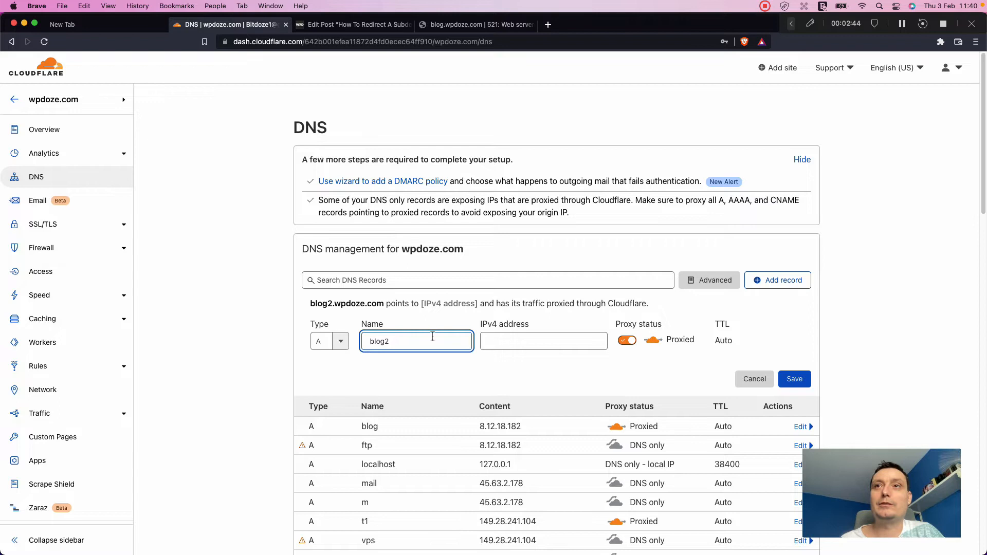
left_click(543, 341)
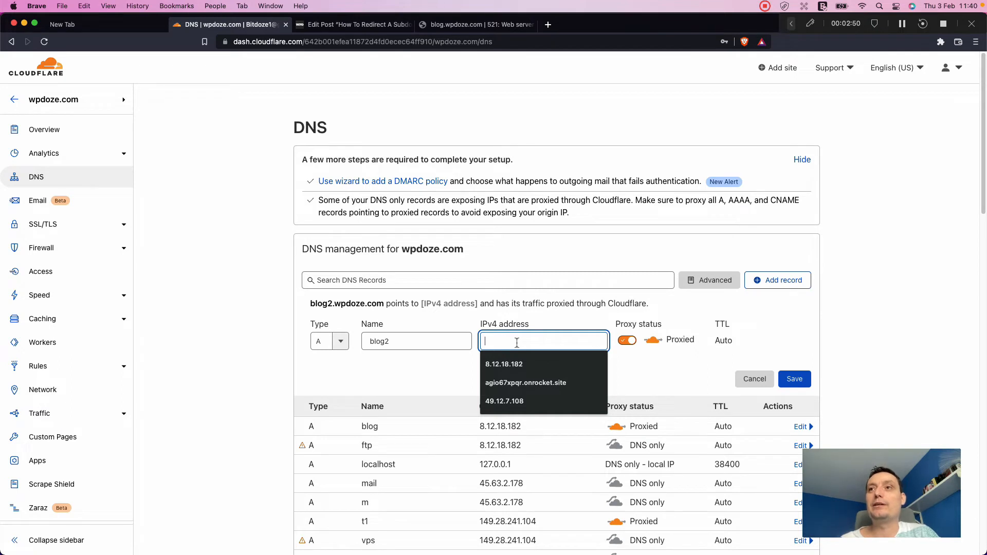
left_click(627, 340)
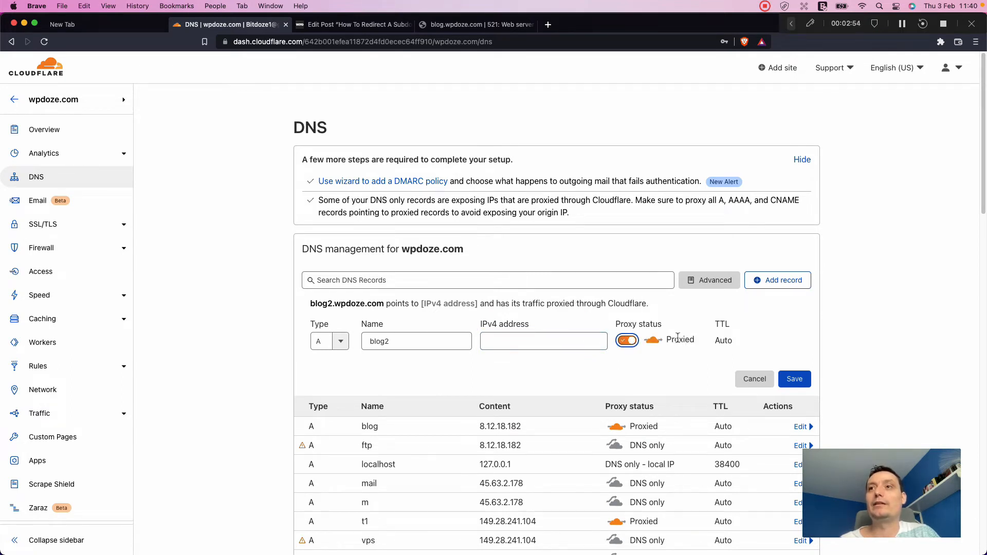
mouse_move(670, 339)
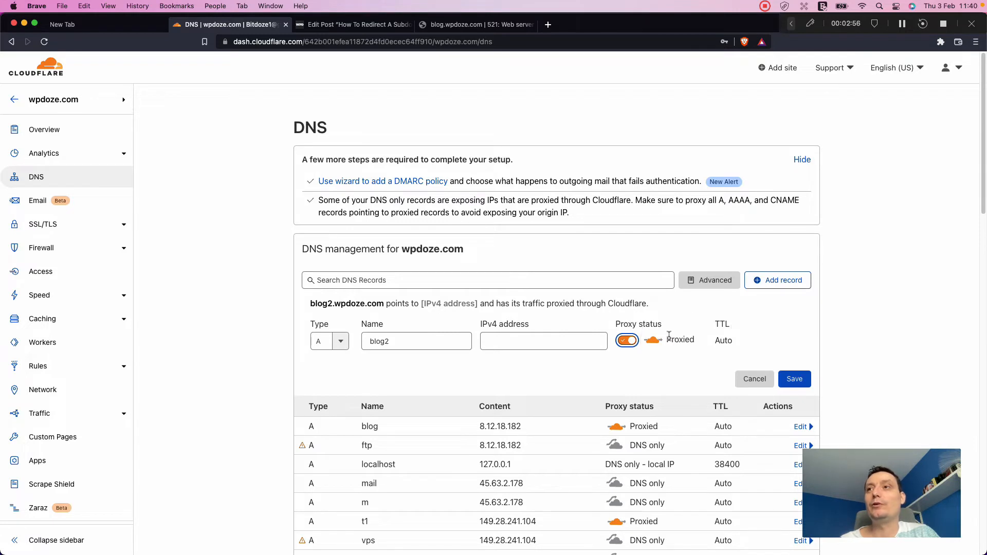
mouse_move(754, 378)
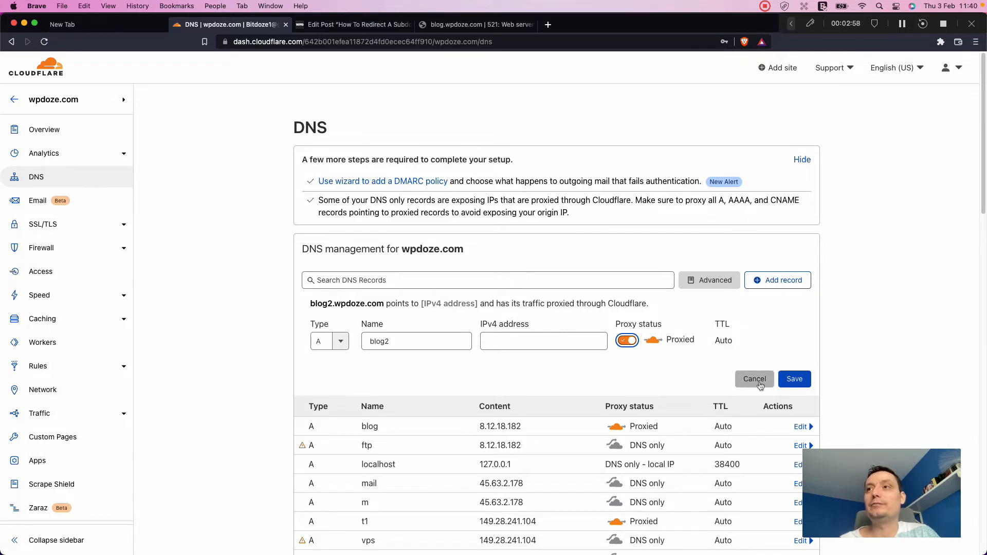
left_click(753, 378)
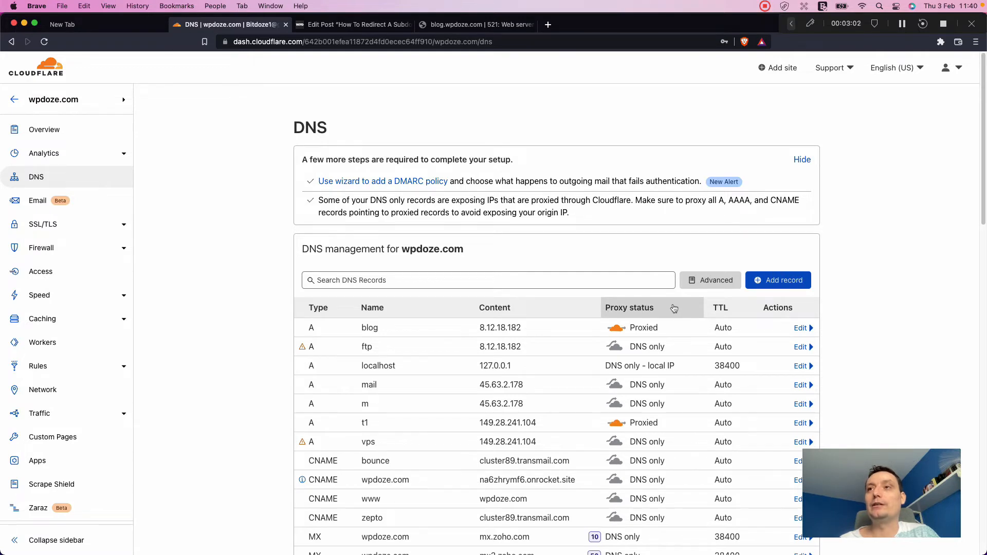
mouse_move(679, 328)
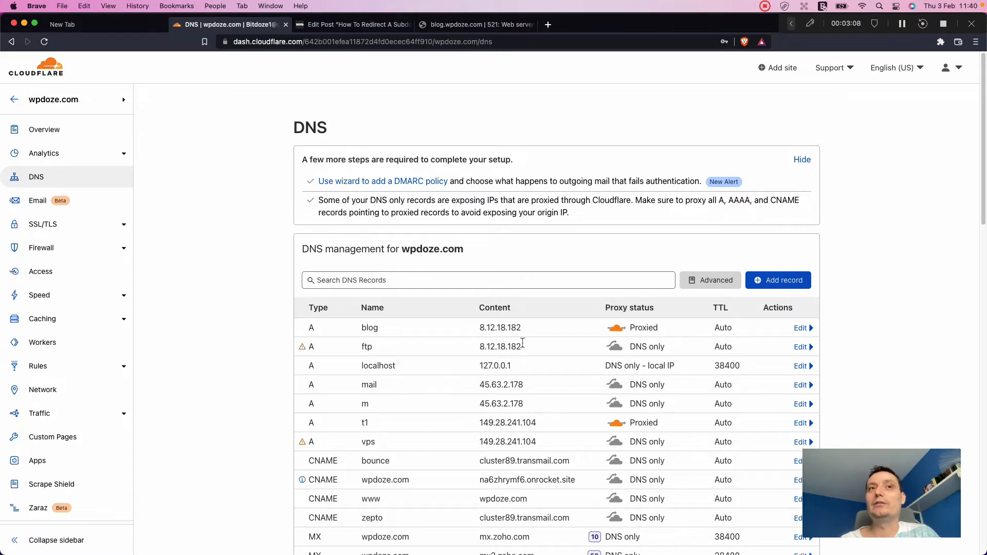
mouse_move(144, 358)
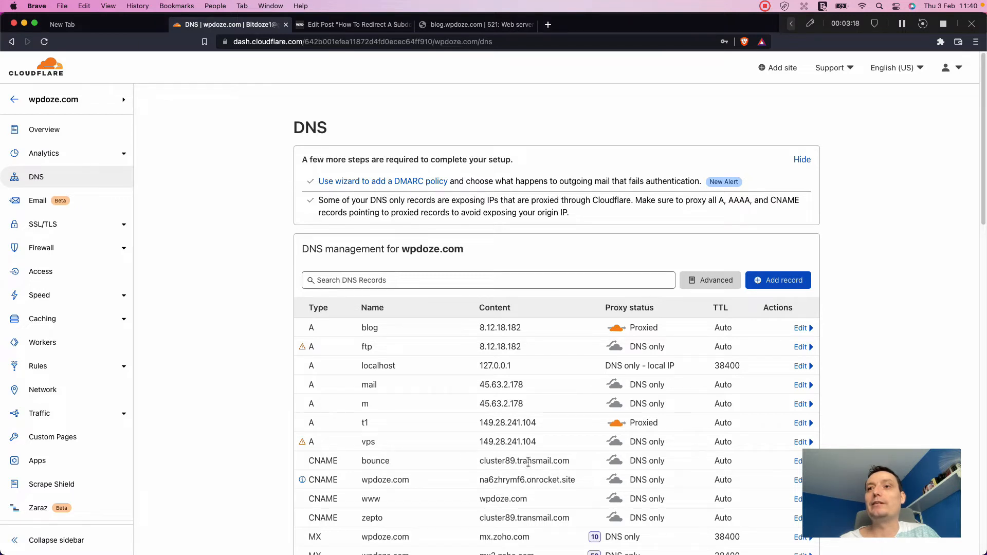
mouse_move(698, 459)
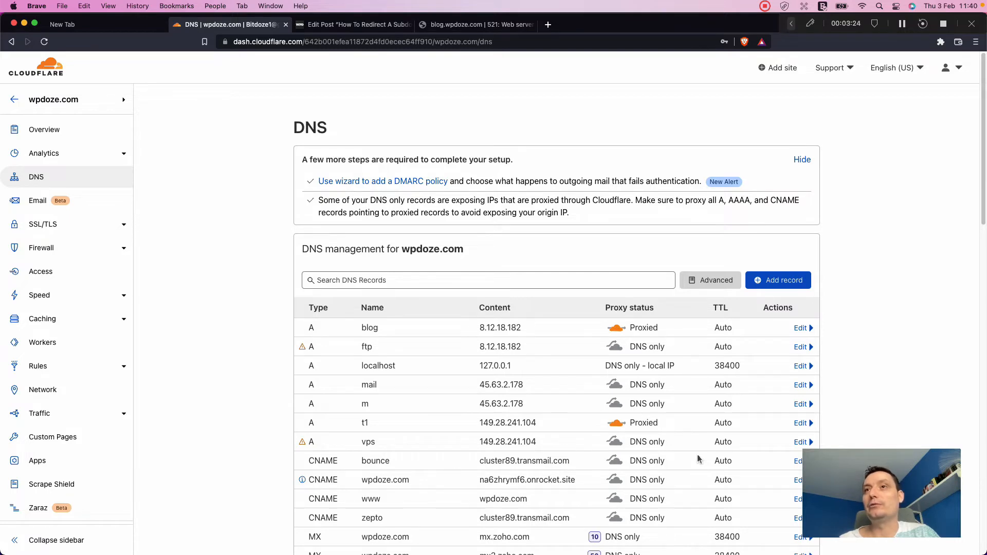
mouse_move(501, 339)
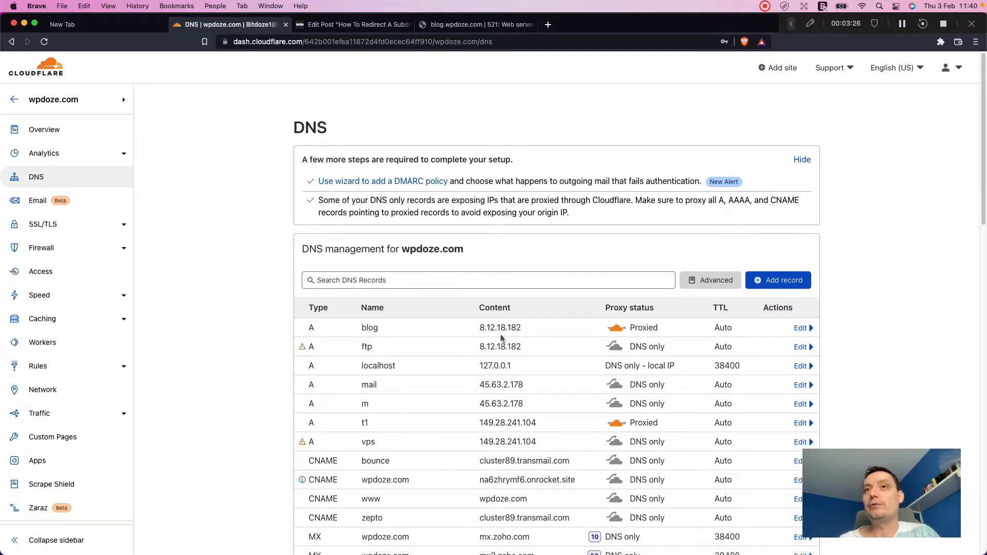
mouse_move(679, 332)
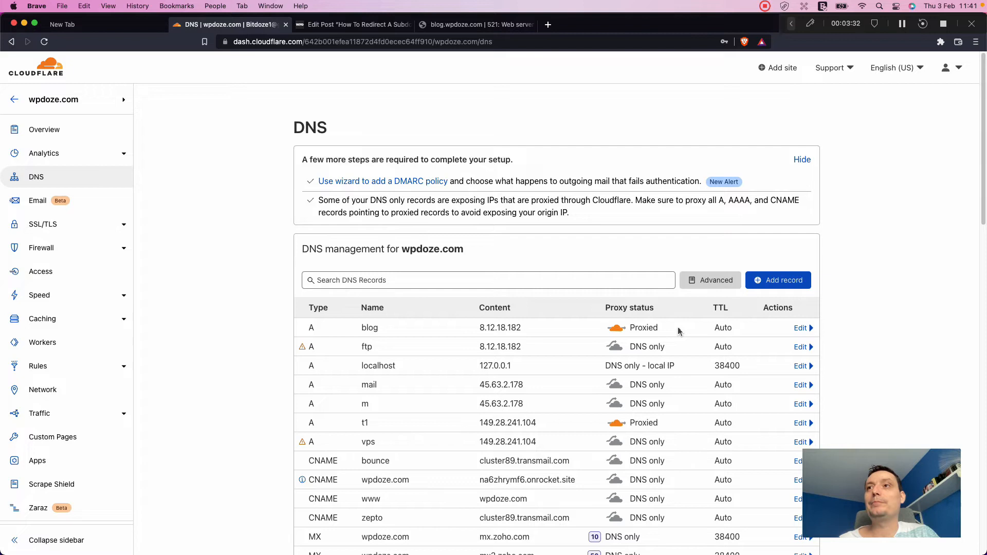
mouse_move(673, 324)
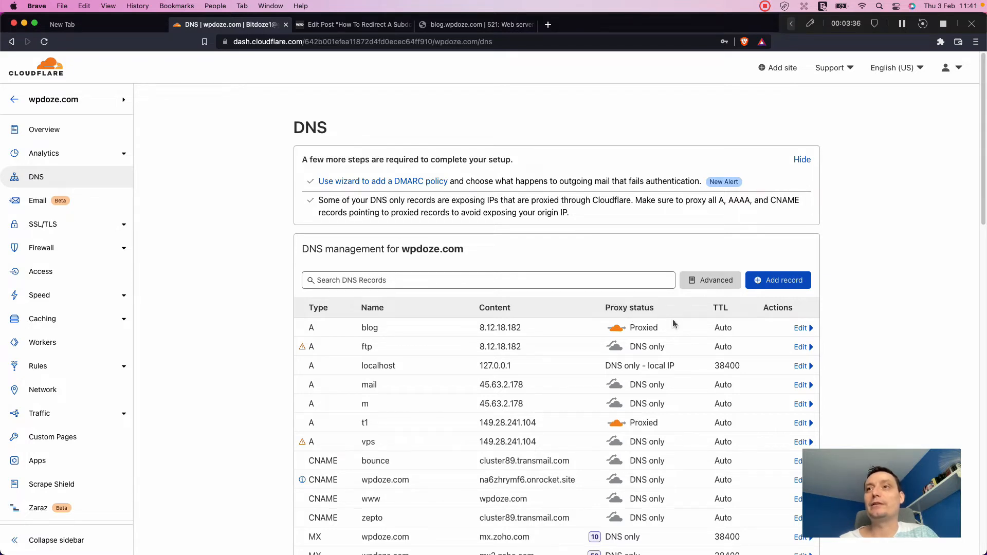
mouse_move(510, 337)
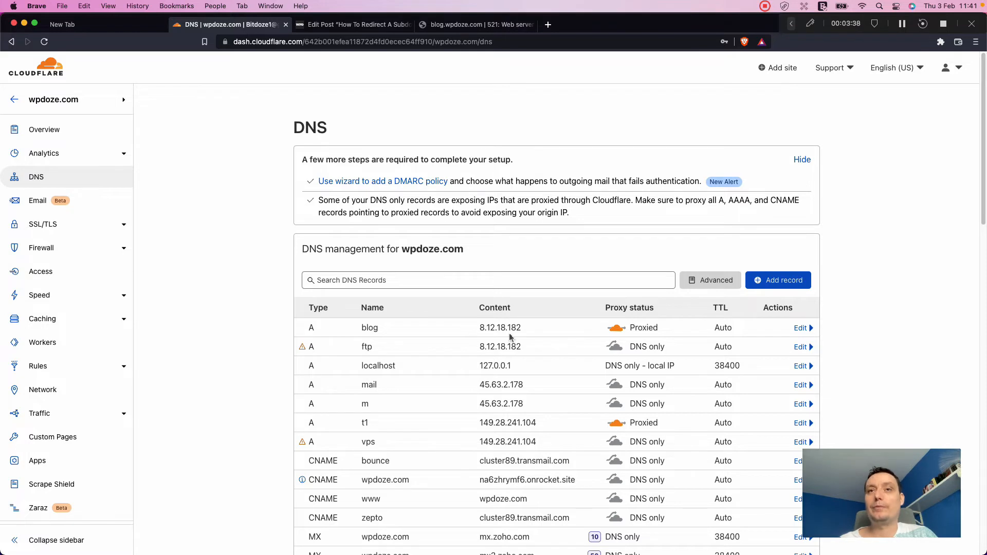
mouse_move(544, 330)
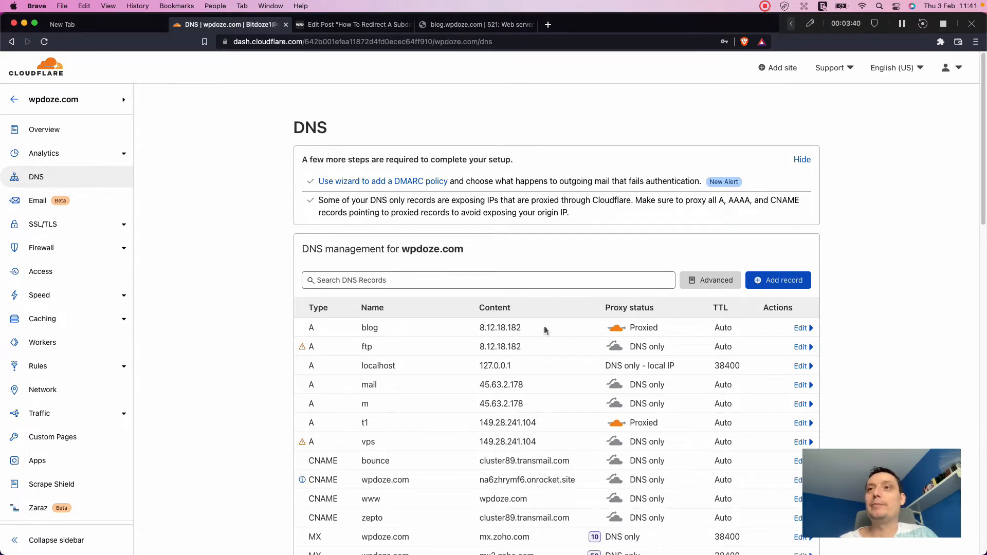
mouse_move(640, 326)
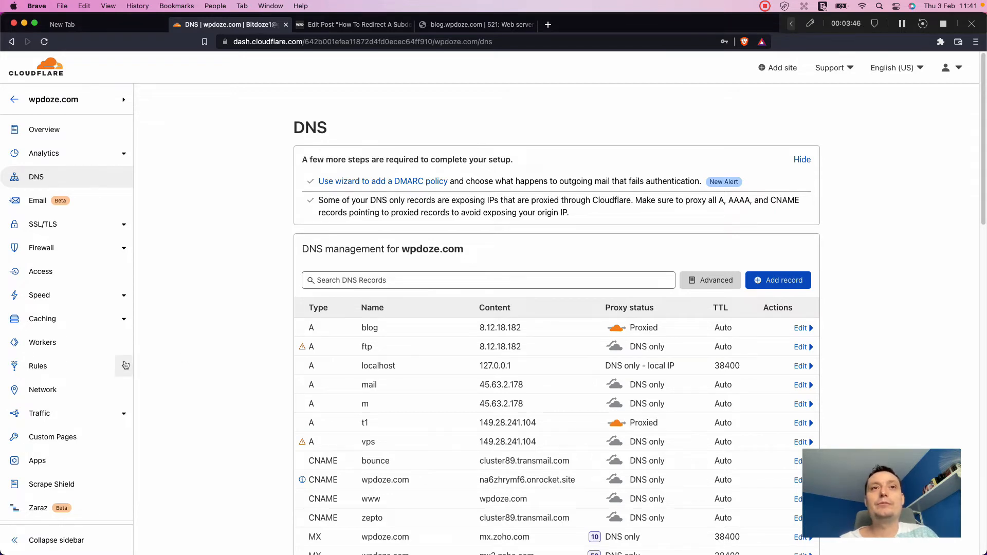
Open wpdoze.com's Page Rules from the Rules sidebar item.
left_click(37, 366)
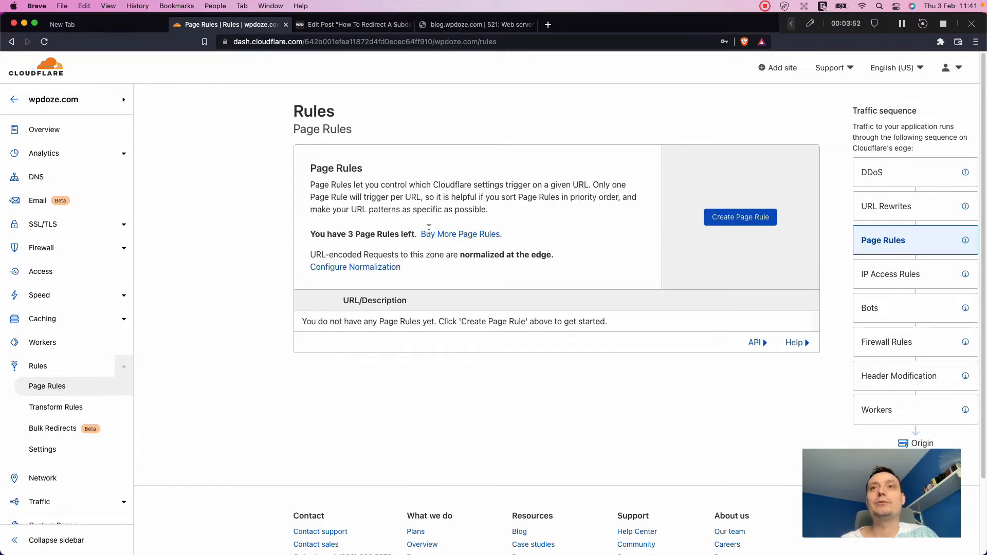
mouse_move(738, 193)
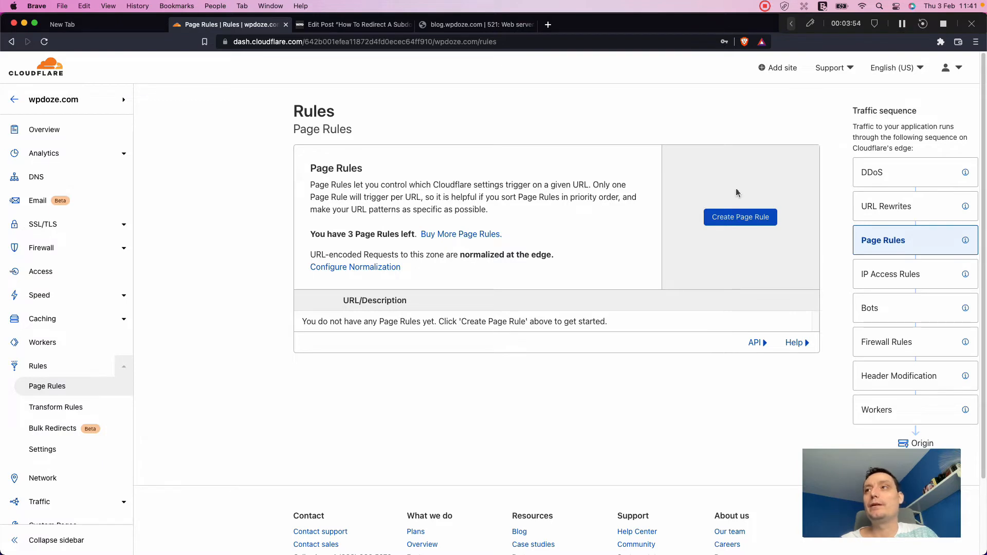
mouse_move(741, 216)
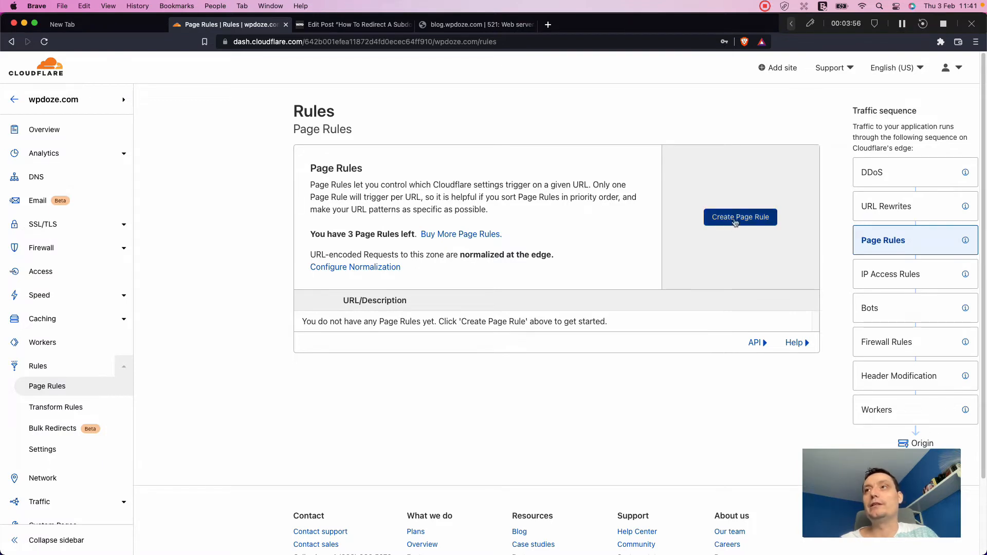
Create a new page rule with URL match blog.wpdoze.com/*.
left_click(739, 216)
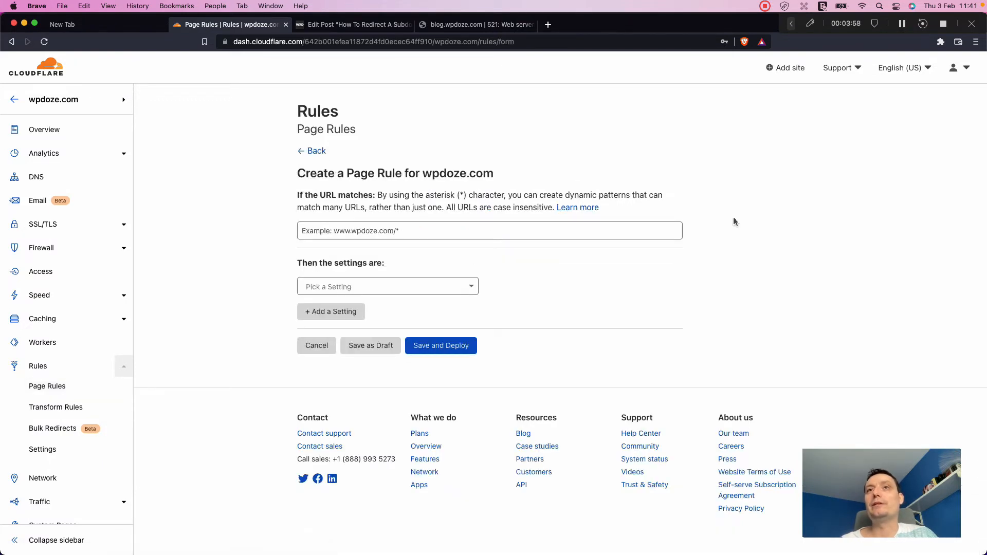
left_click(489, 230)
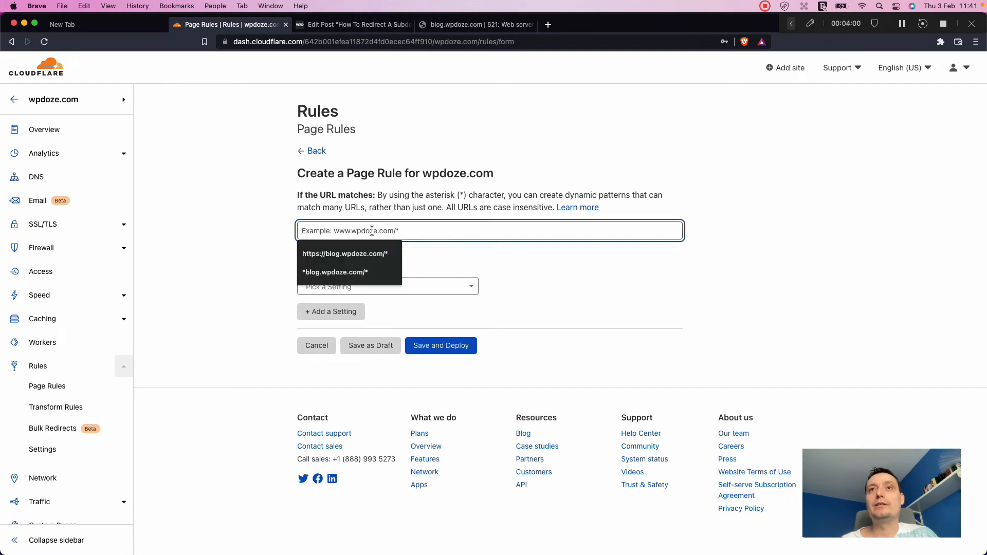
type("blog")
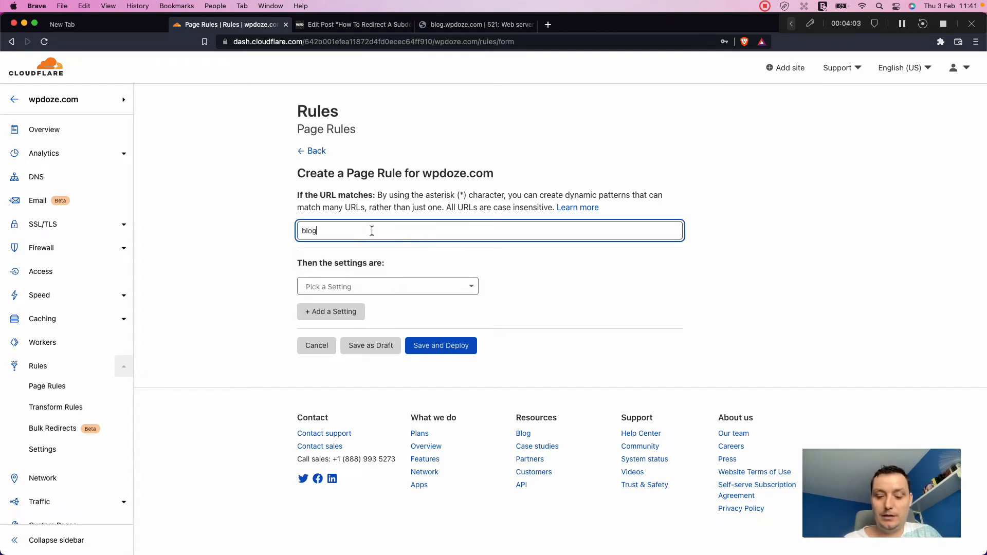
type(".wpdoze")
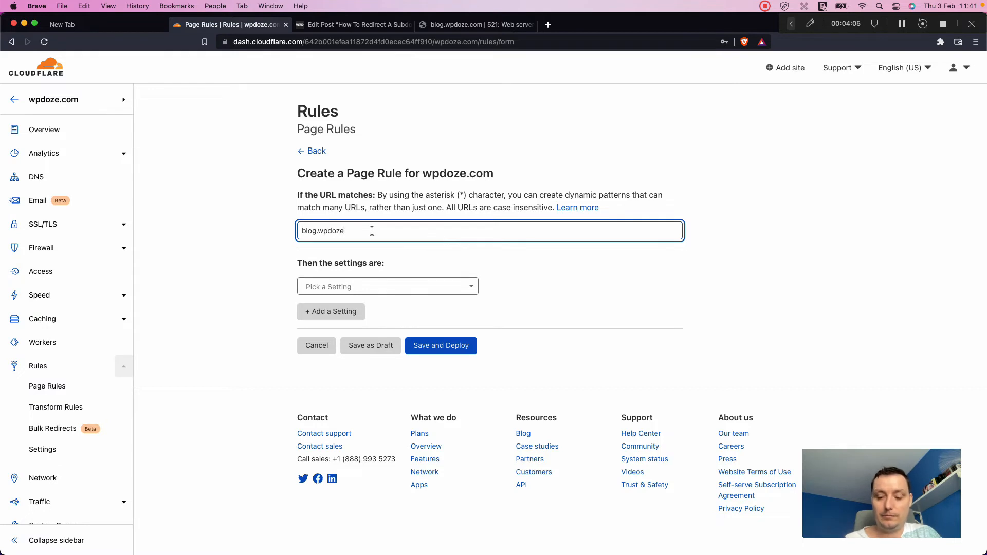
type(".com/")
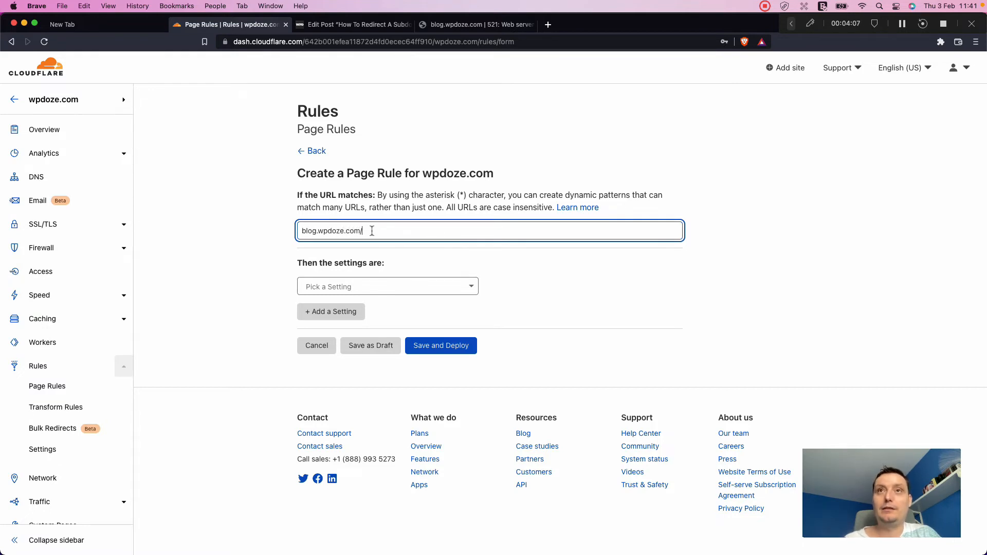
type("*")
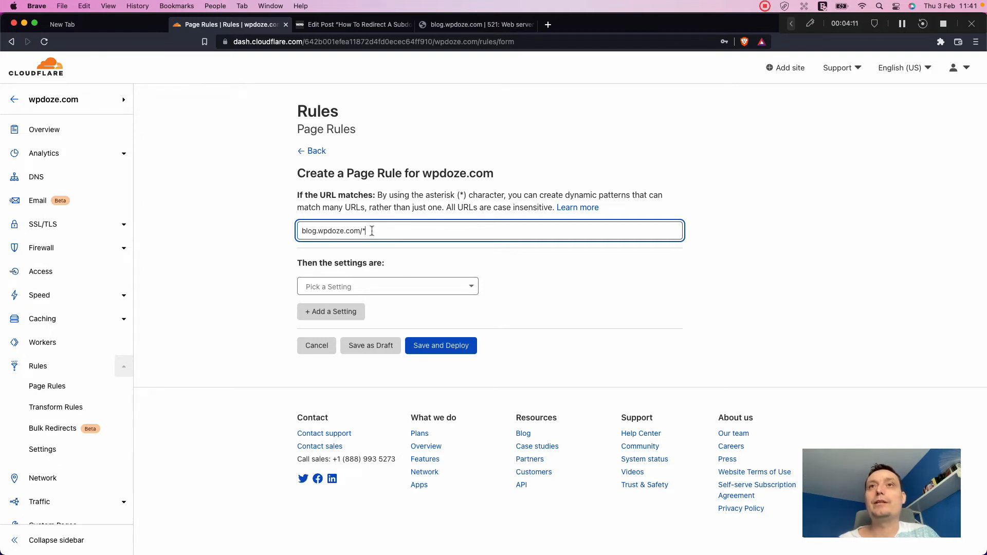
mouse_move(433, 243)
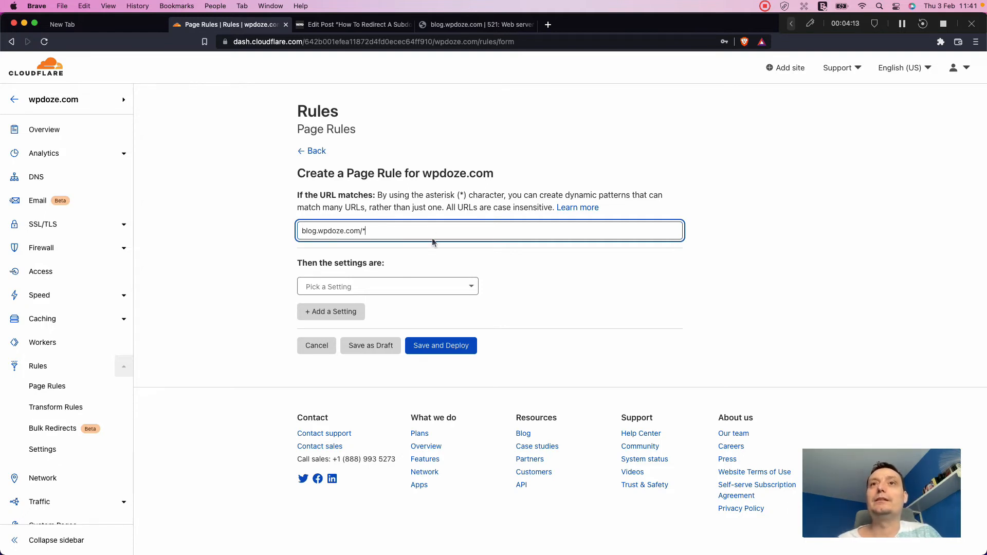
mouse_move(379, 230)
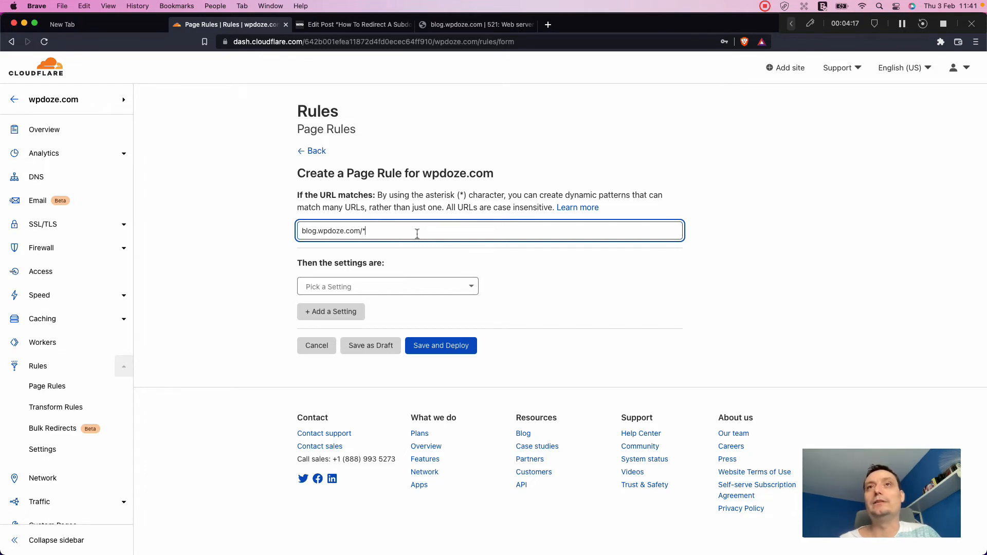
mouse_move(400, 227)
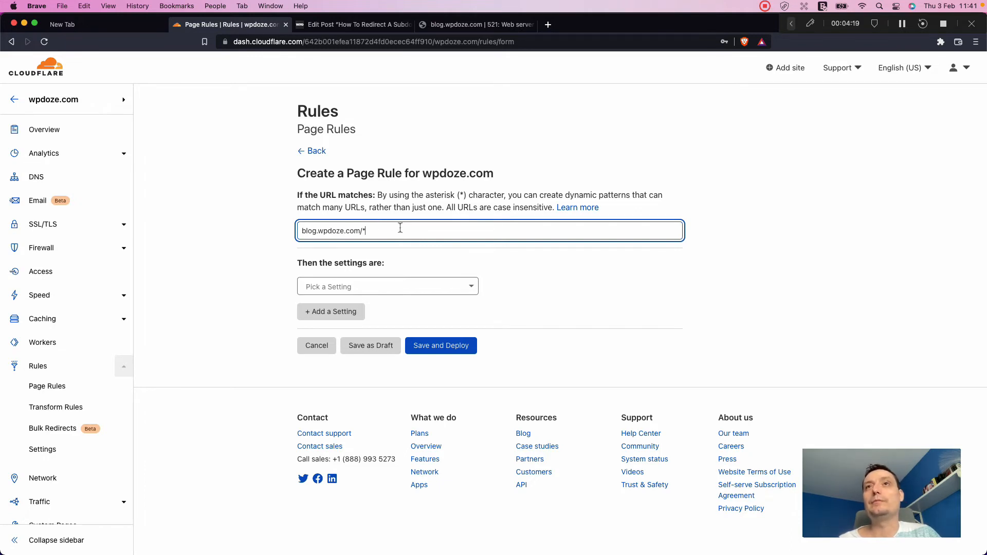
mouse_move(378, 230)
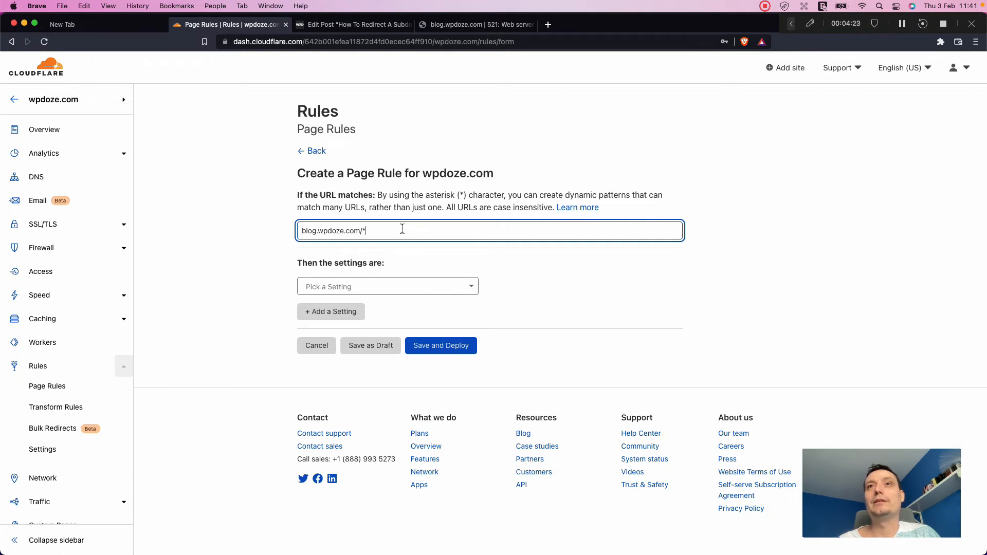
mouse_move(460, 244)
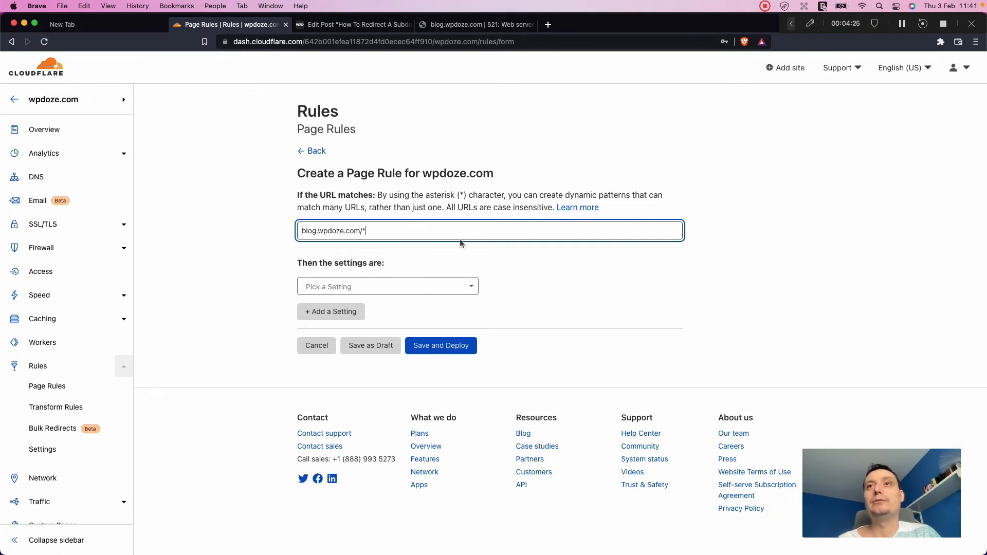
Set the rule's setting to Forwarding URL with 301 - Permanent Redirect.
left_click(387, 286)
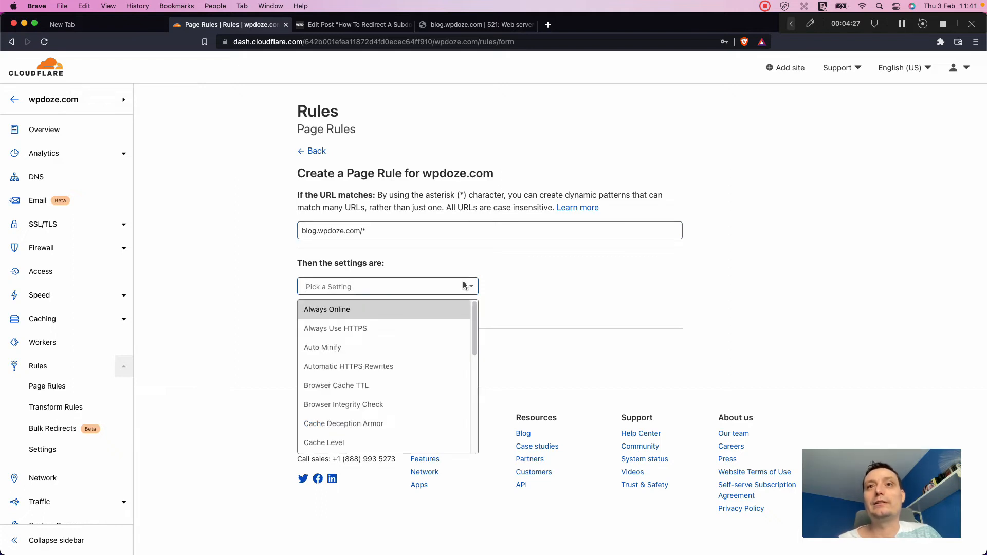
scroll("down", 3)
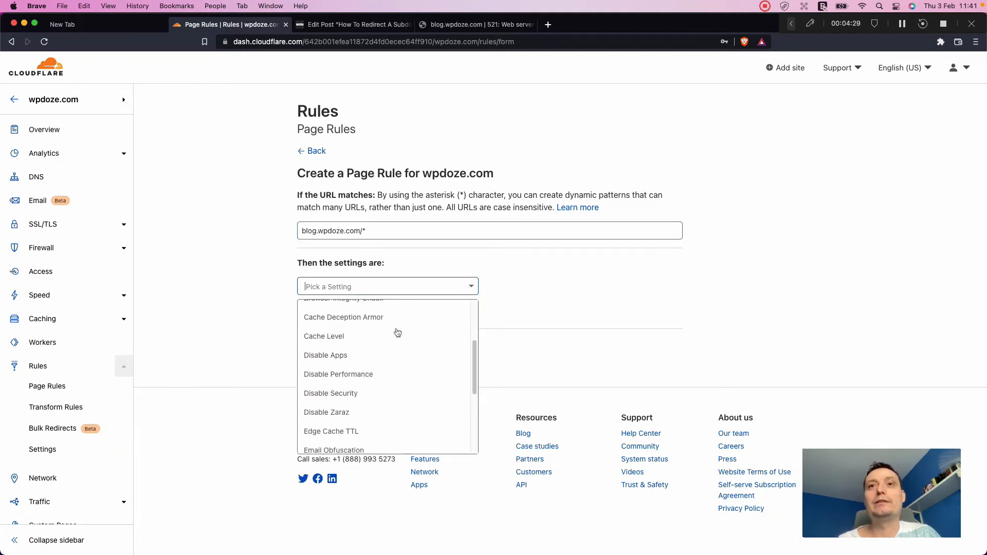
scroll("down", 3)
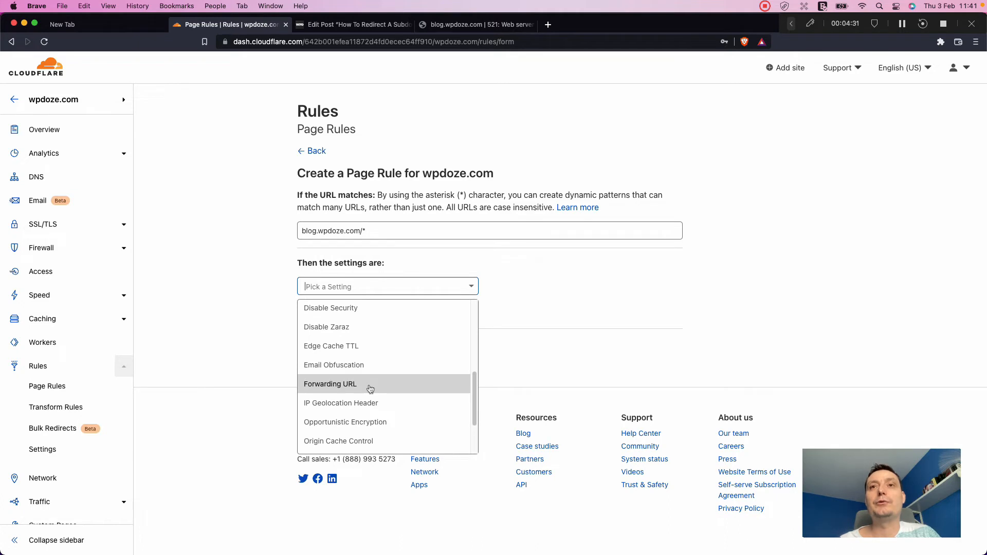
left_click(330, 384)
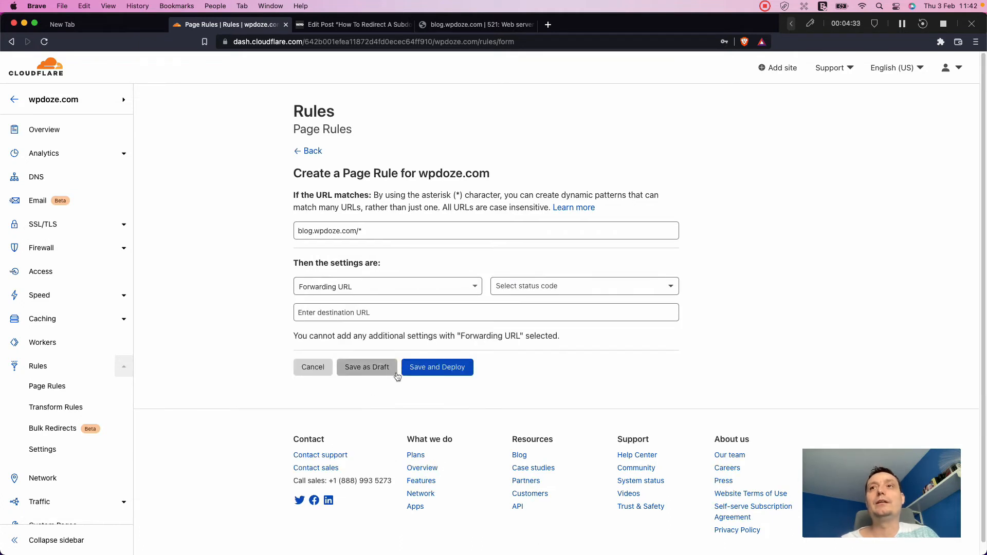
left_click(582, 285)
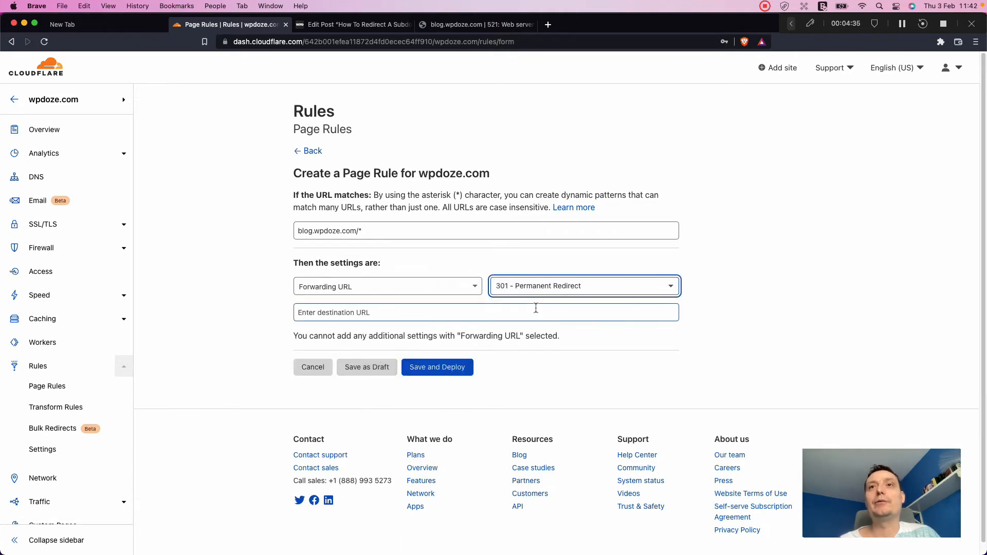
left_click(484, 312)
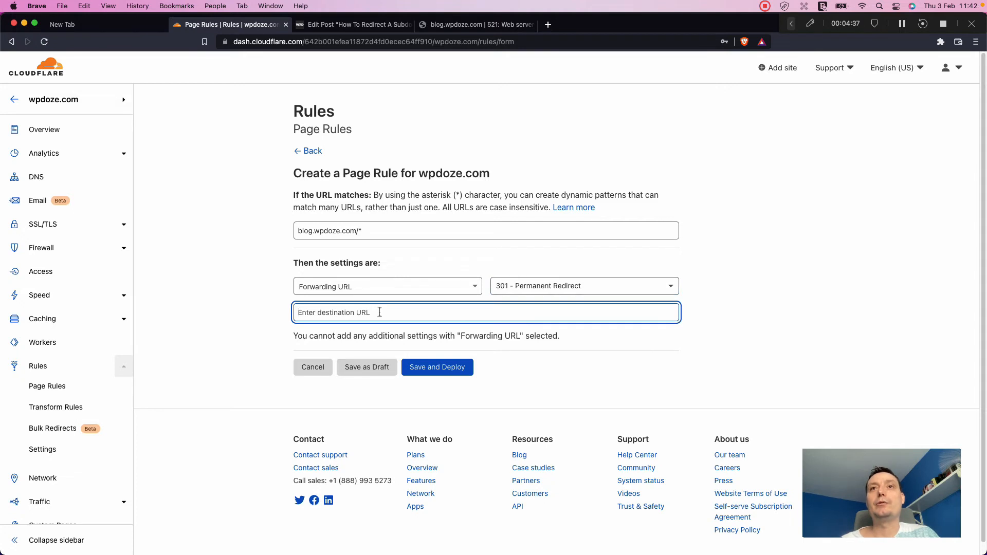
type("https:")
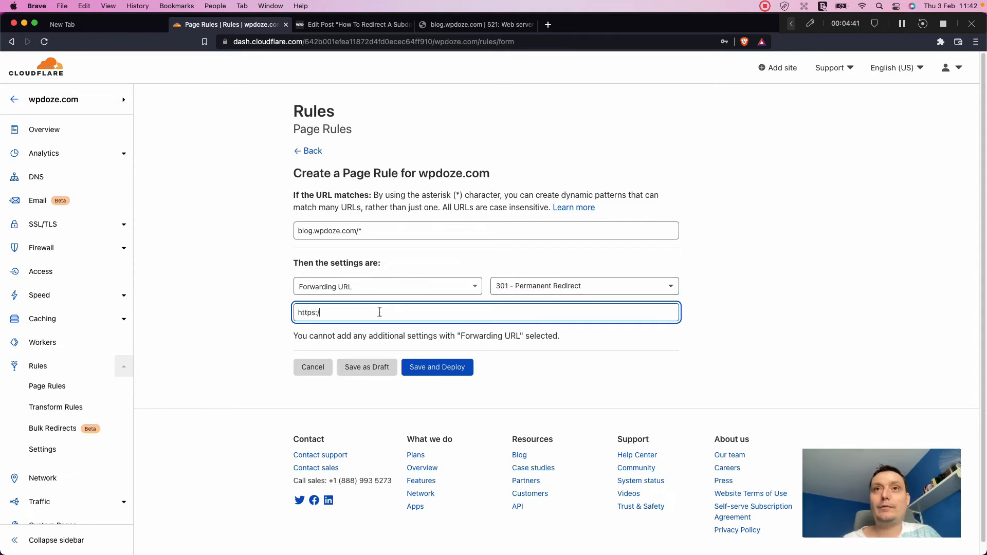
type("/")
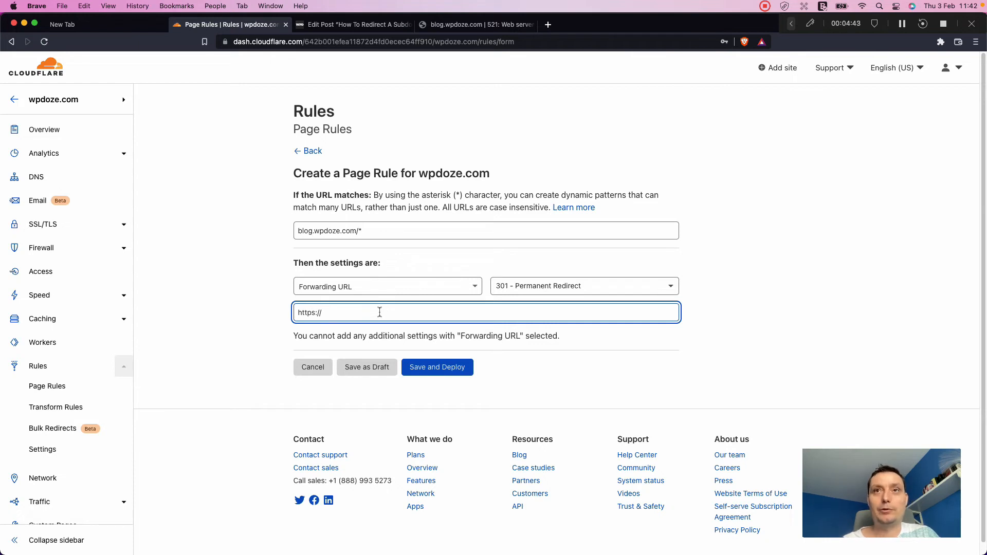
type("www")
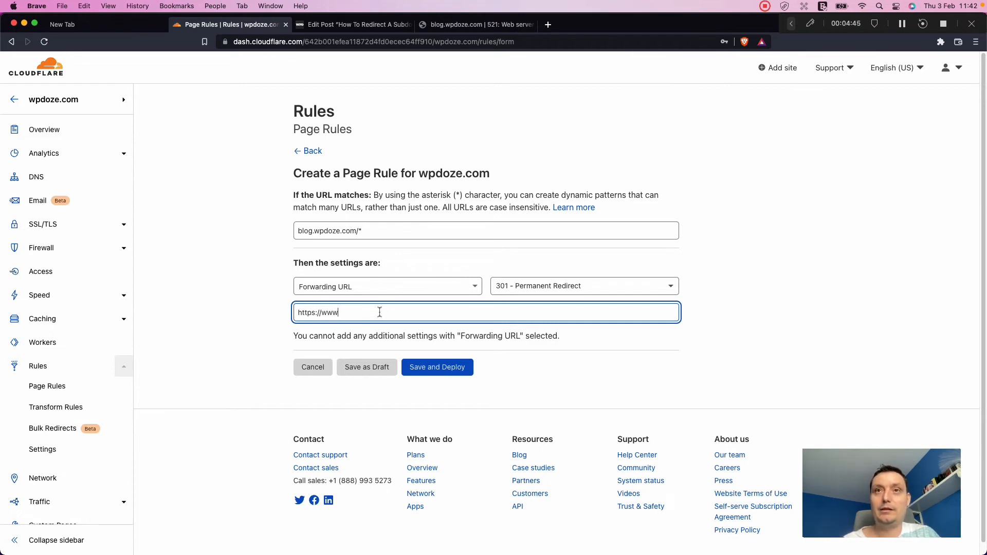
type(".")
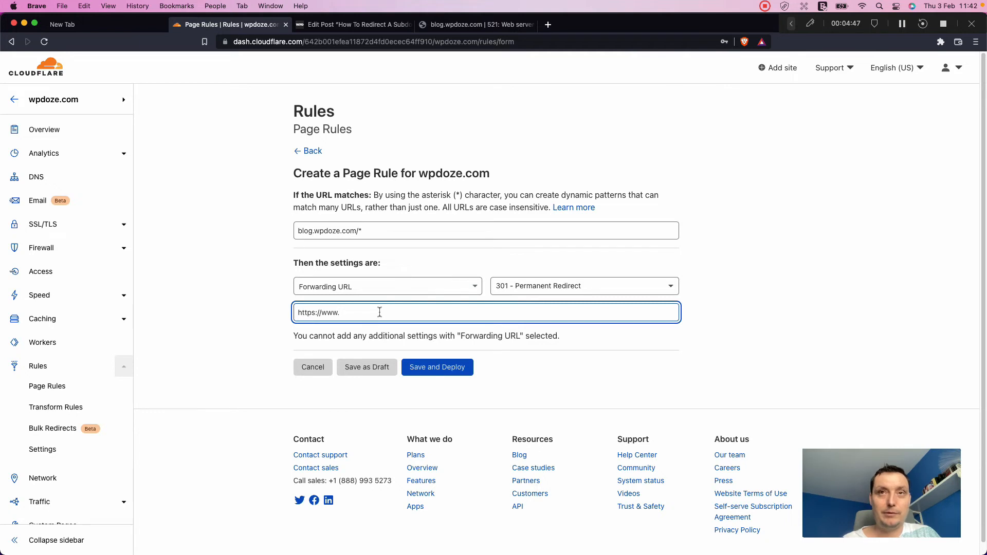
type("wp")
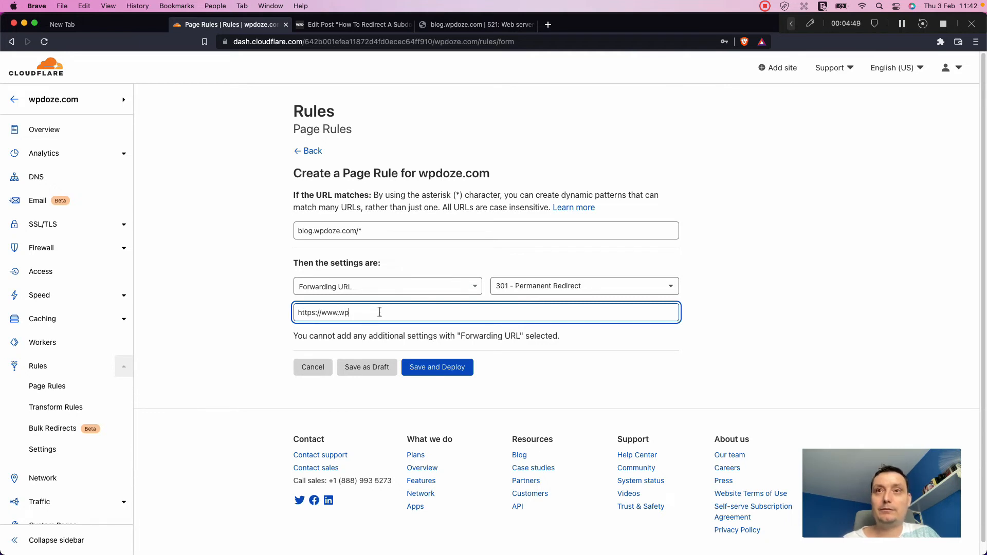
type("doze.co")
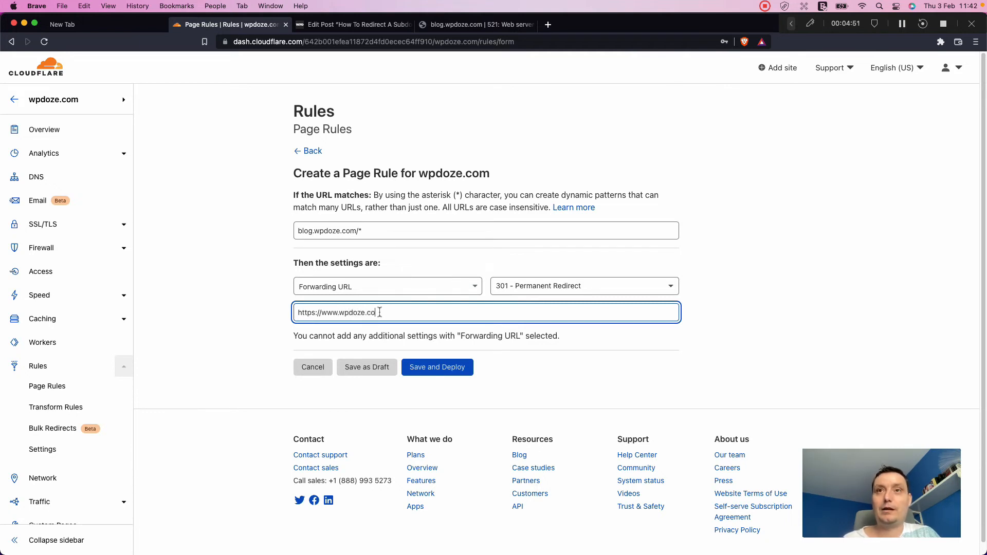
type("m/")
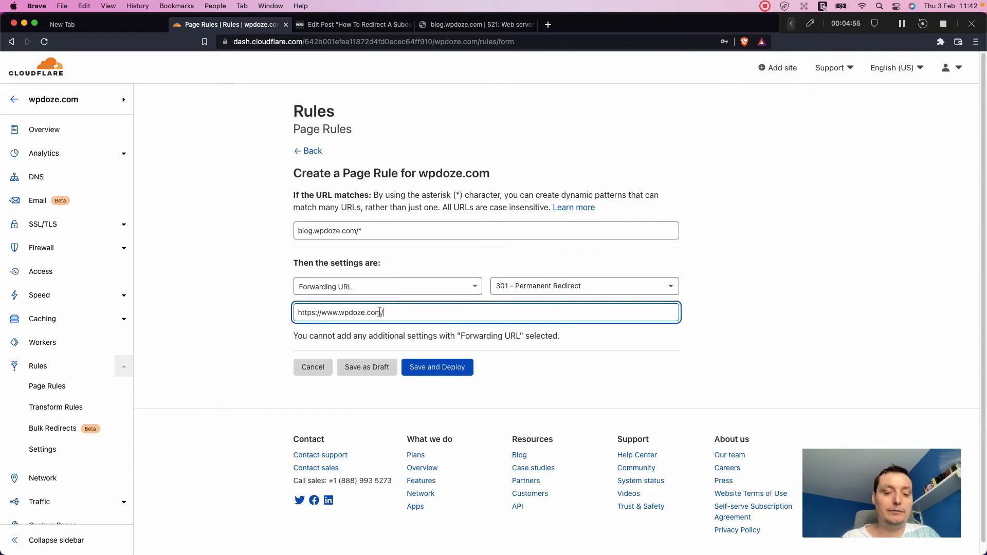
type("$1")
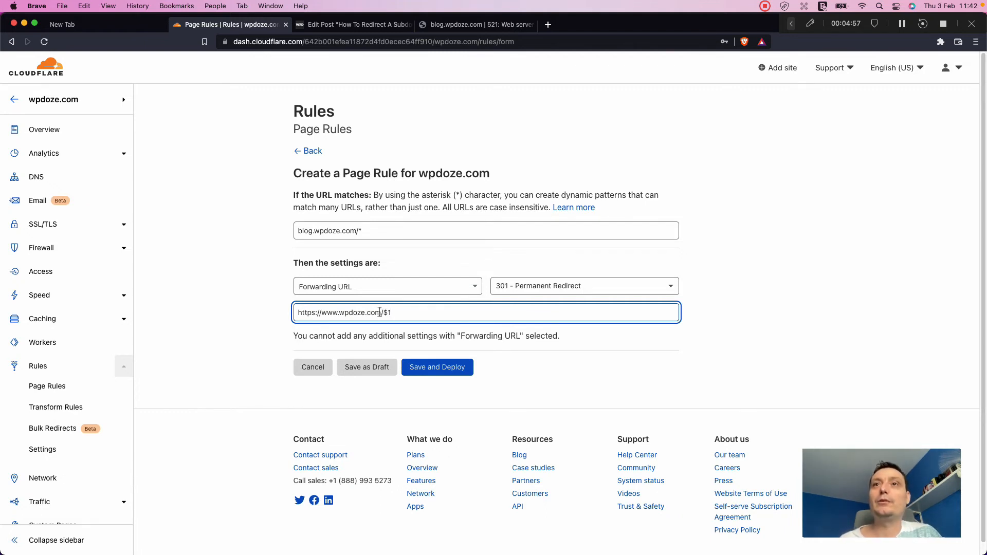
mouse_move(479, 309)
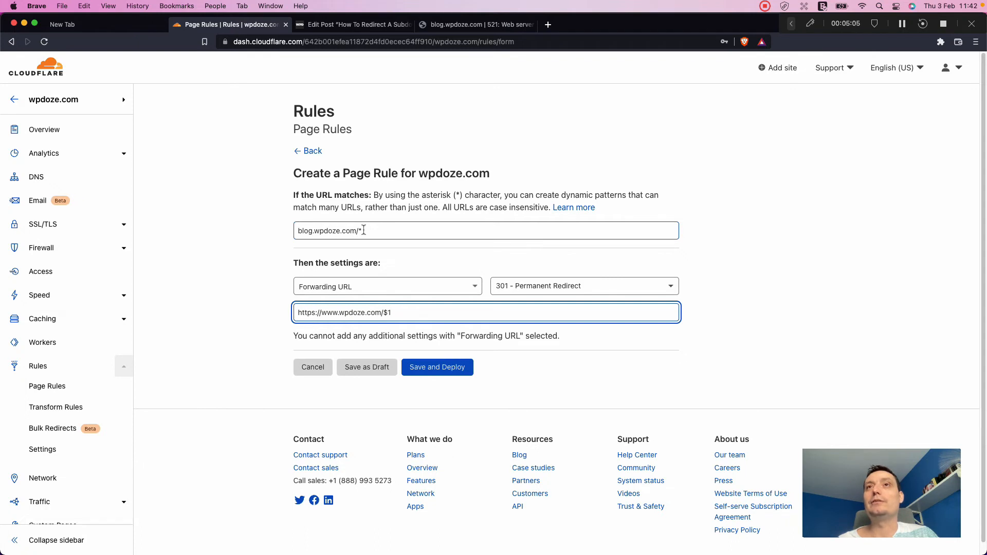
mouse_move(414, 278)
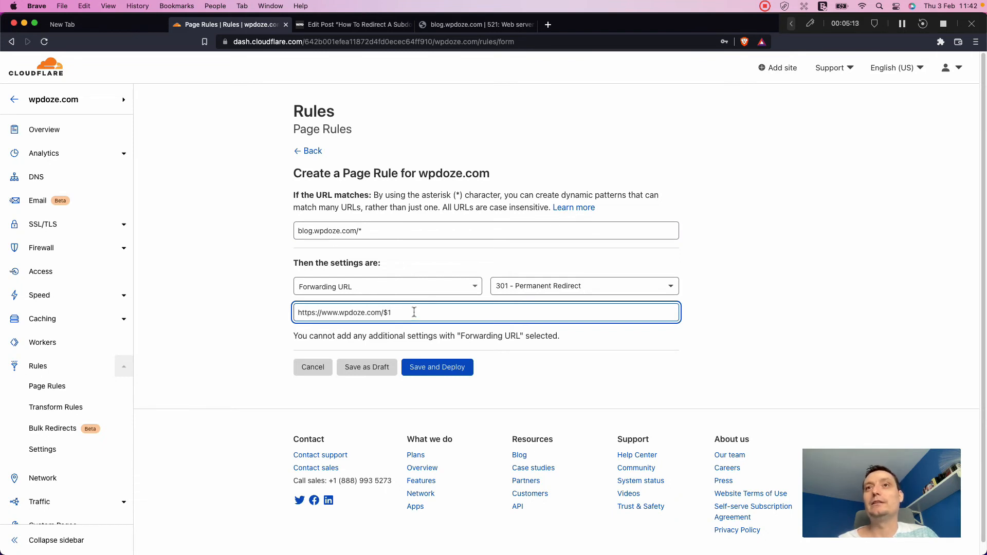
mouse_move(382, 312)
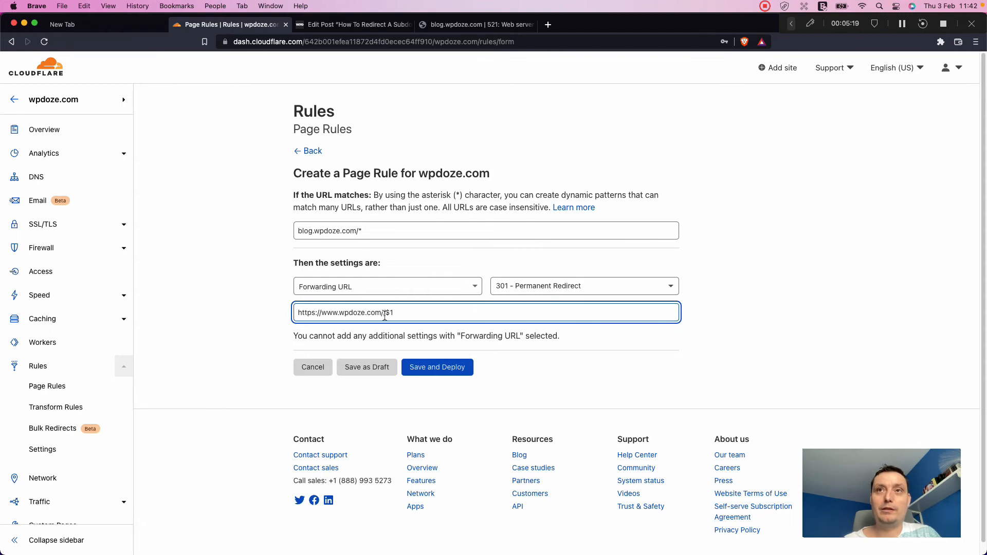
type("blog")
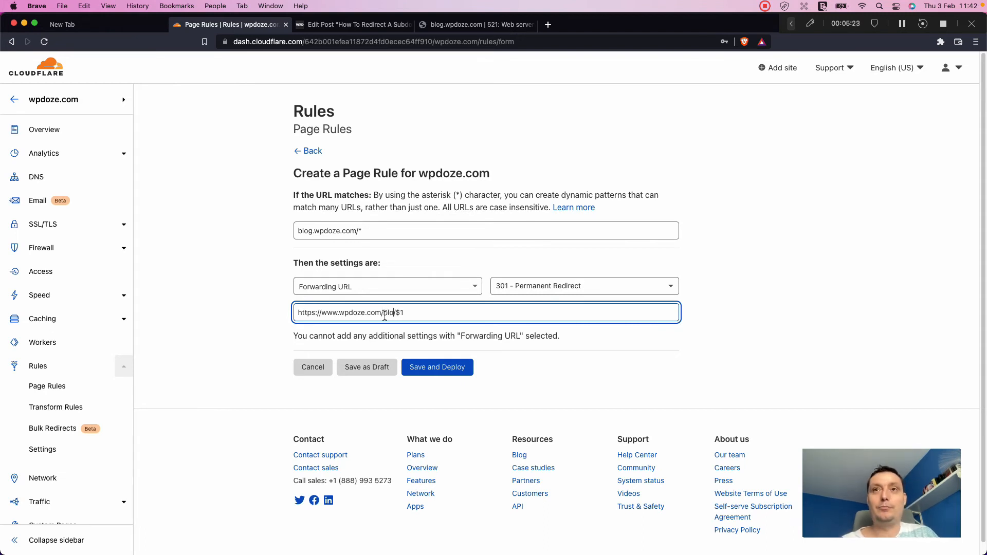
type("g")
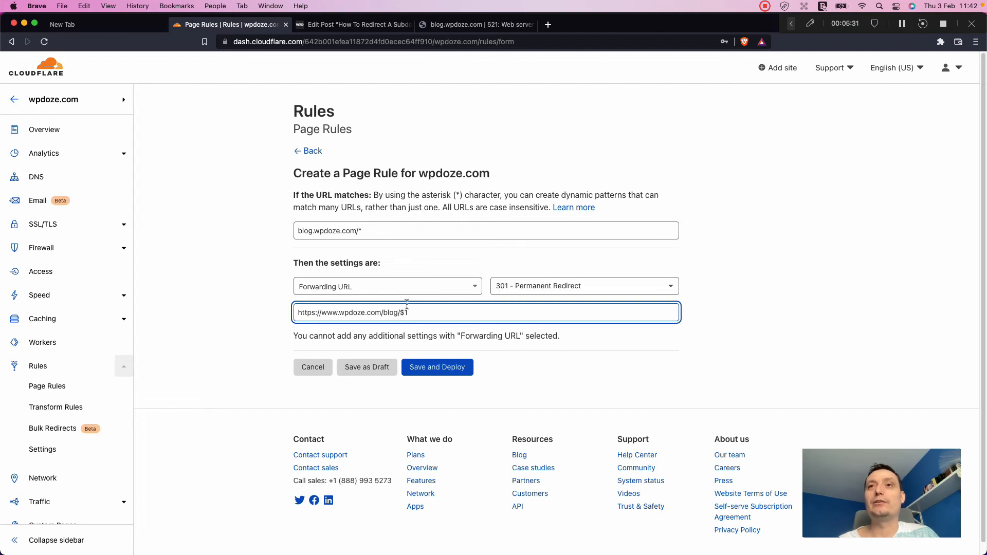
key("Backspace")
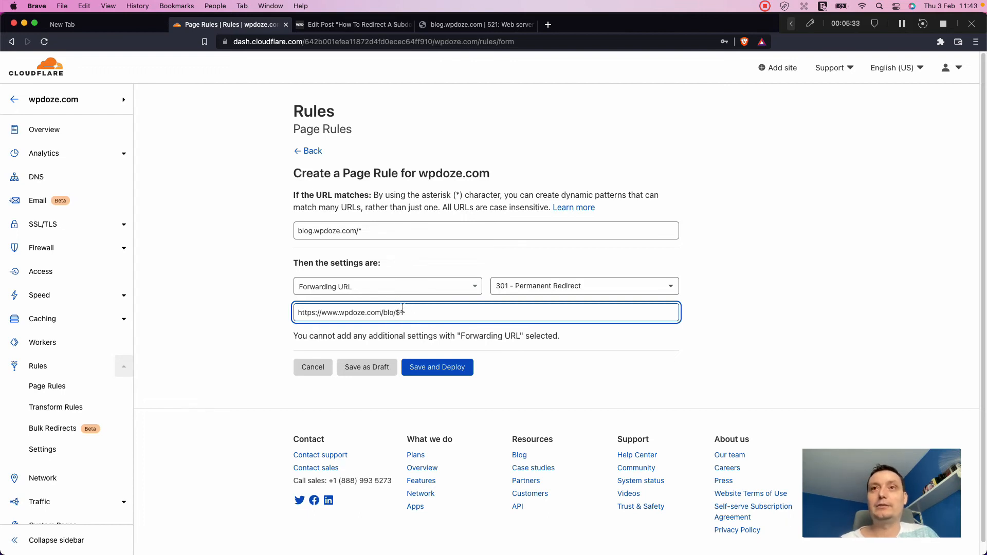
key("Backspace")
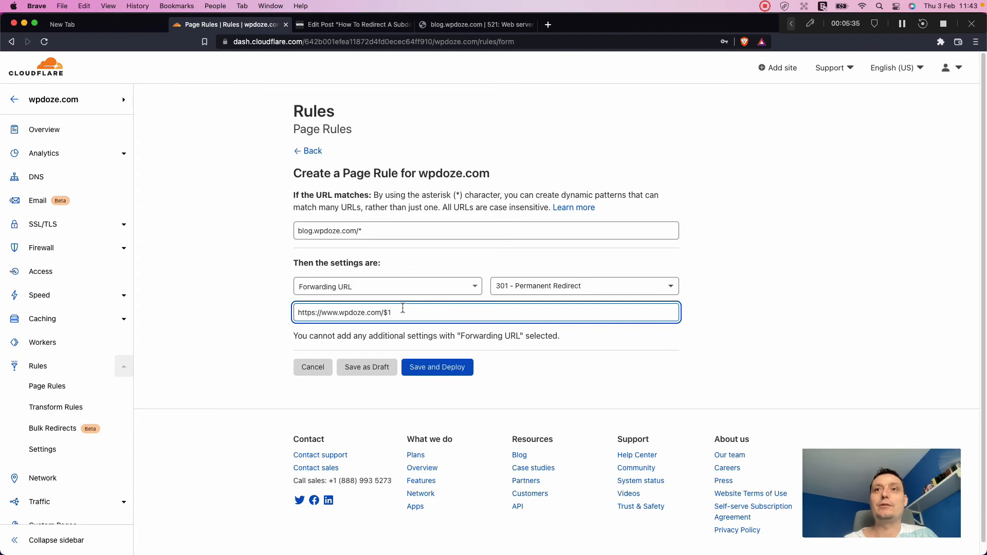
mouse_move(437, 367)
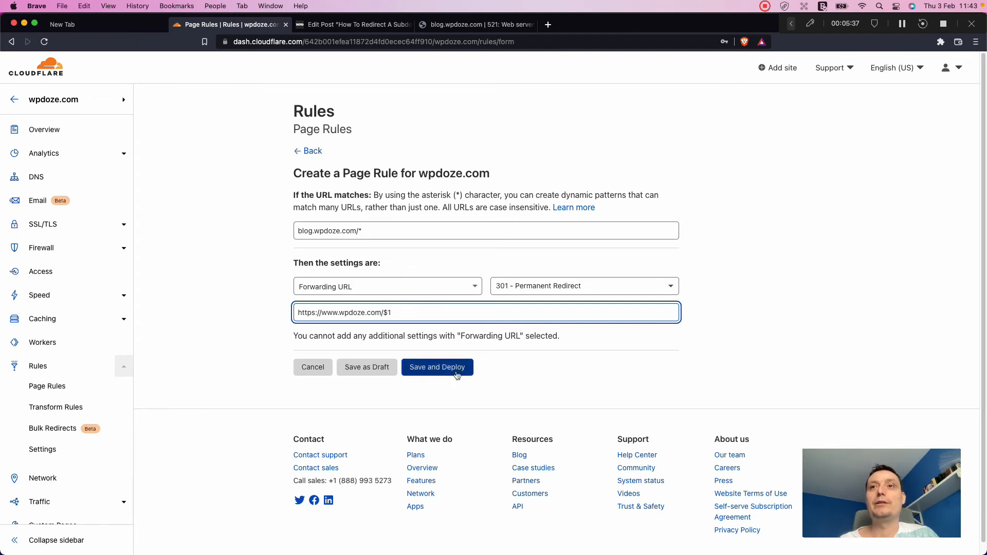
left_click(437, 367)
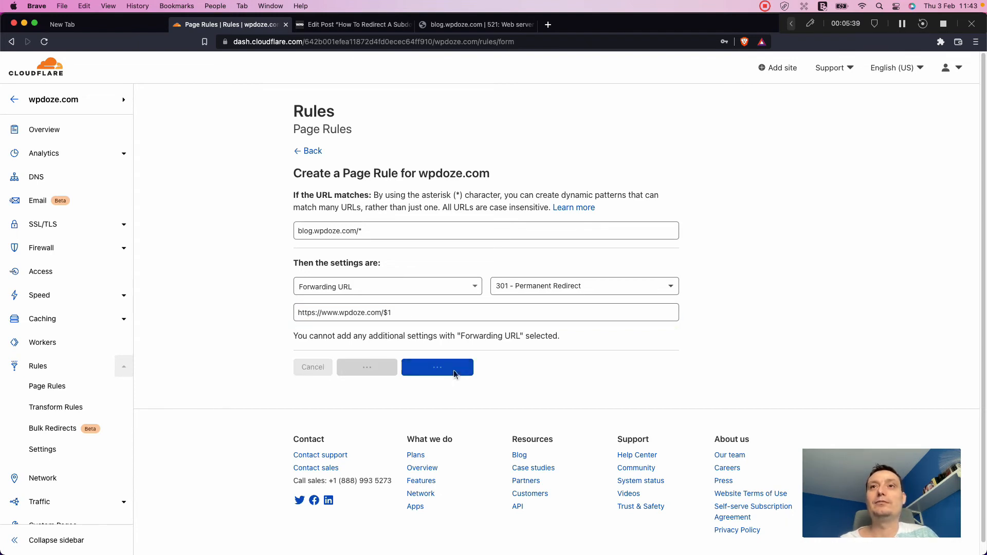
left_click(437, 367)
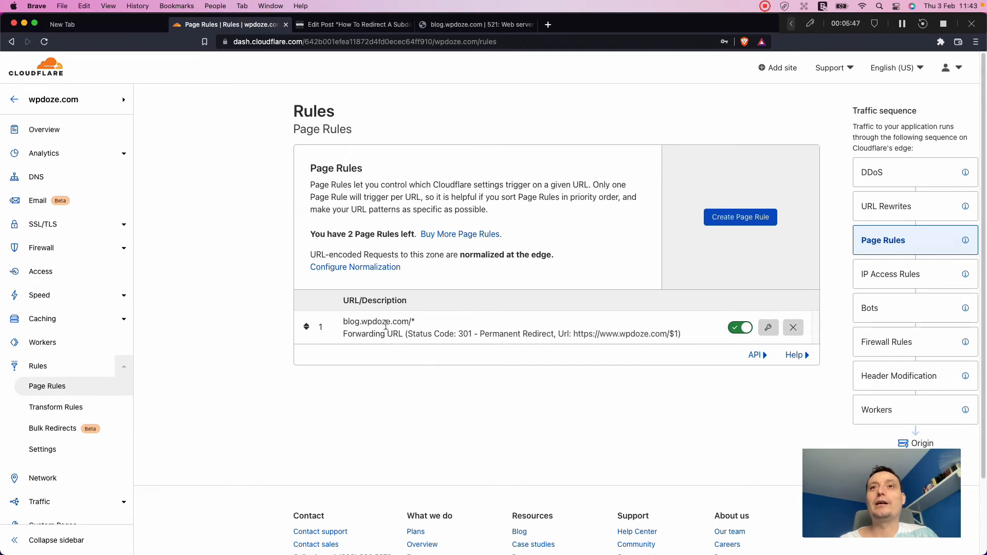
mouse_move(466, 329)
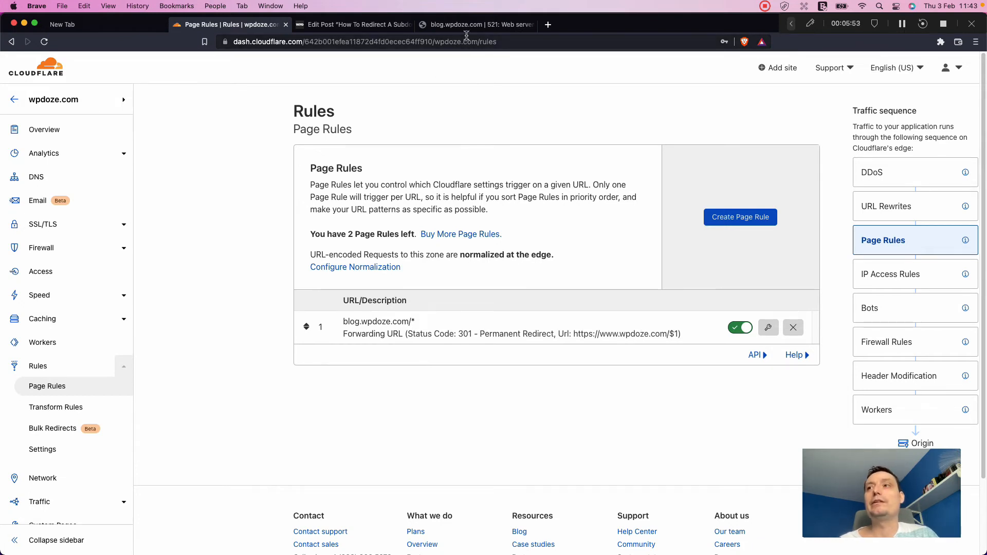
In the blog.wpdoze.com tab, load wpdoze.com and scroll through the homepage.
left_click(475, 24)
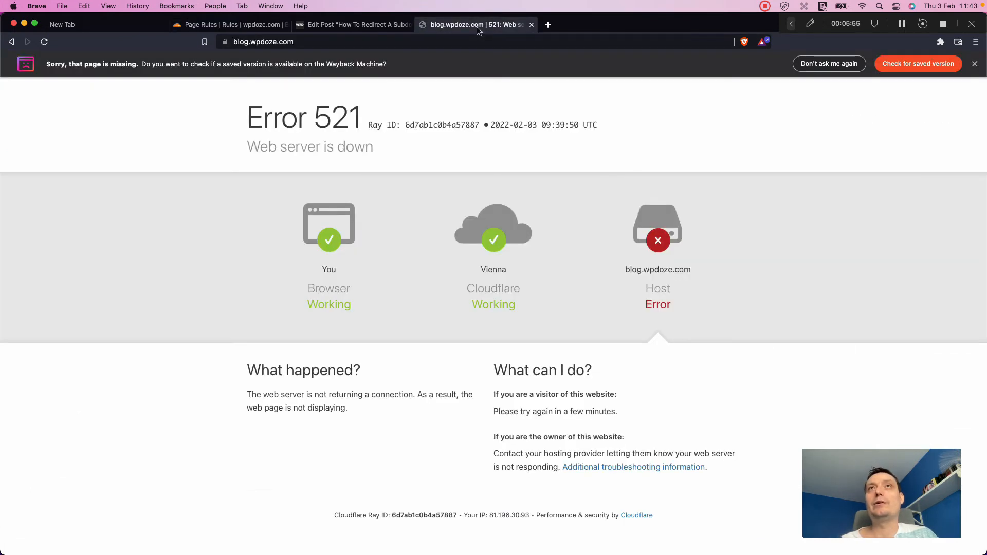
left_click(262, 41)
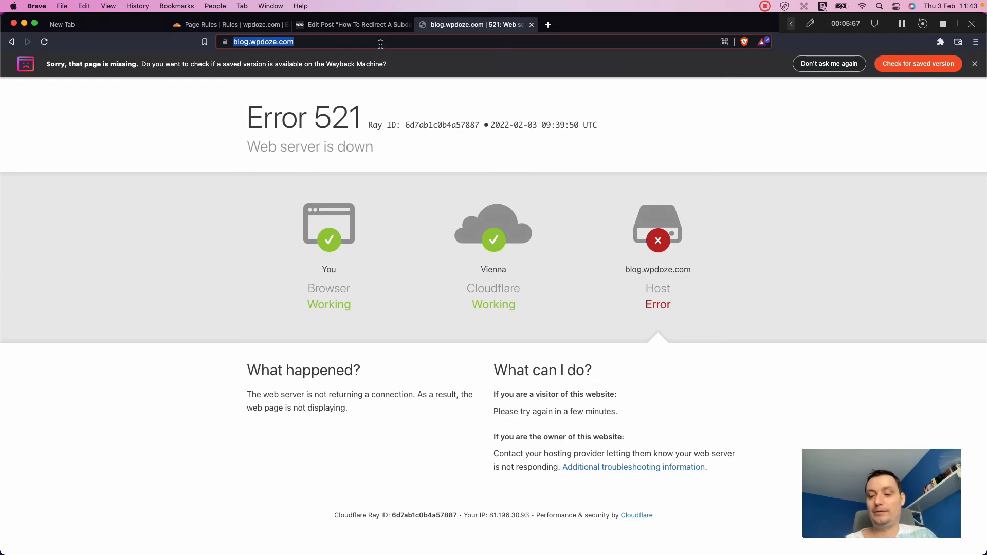
type("wpdoze.com")
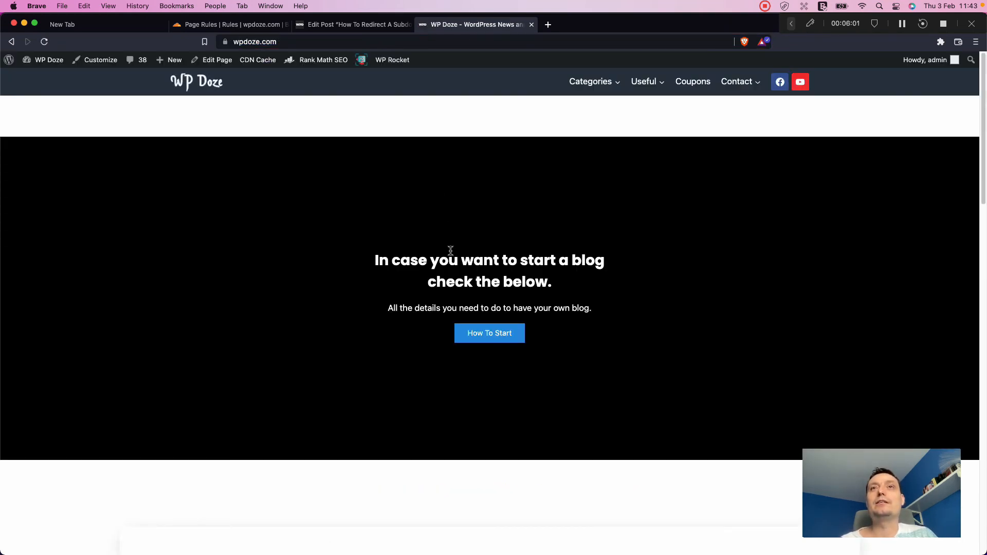
scroll("down", 3)
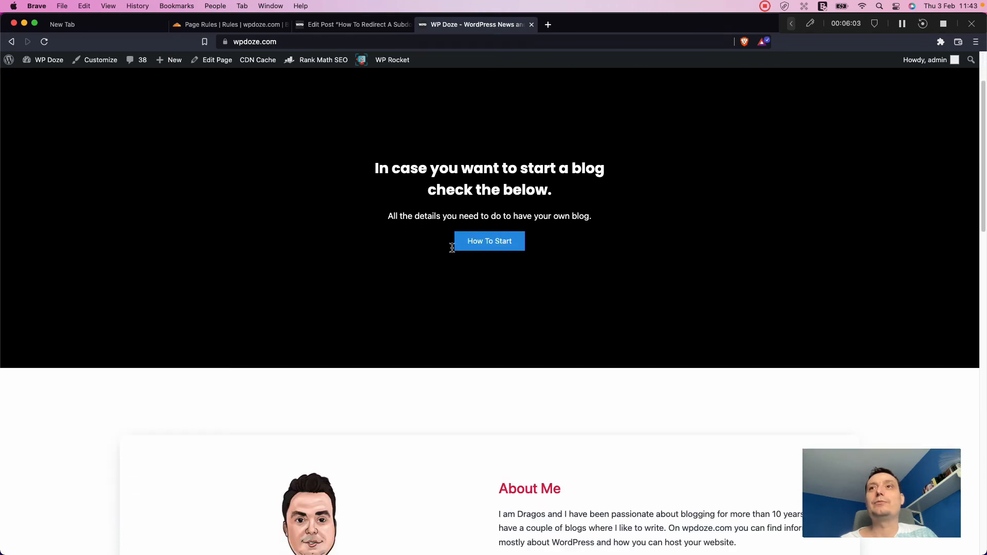
scroll("up", 3)
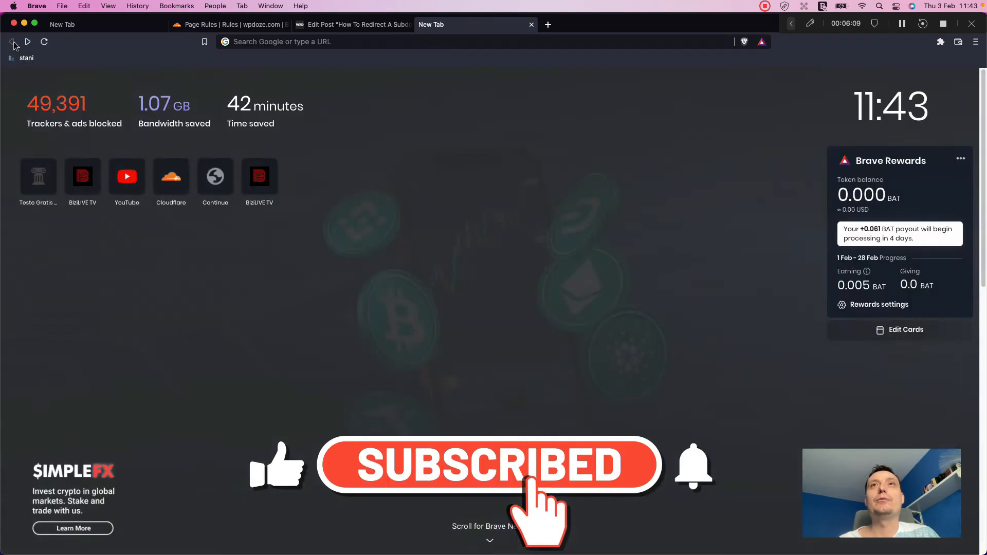
type("bizilive.tv")
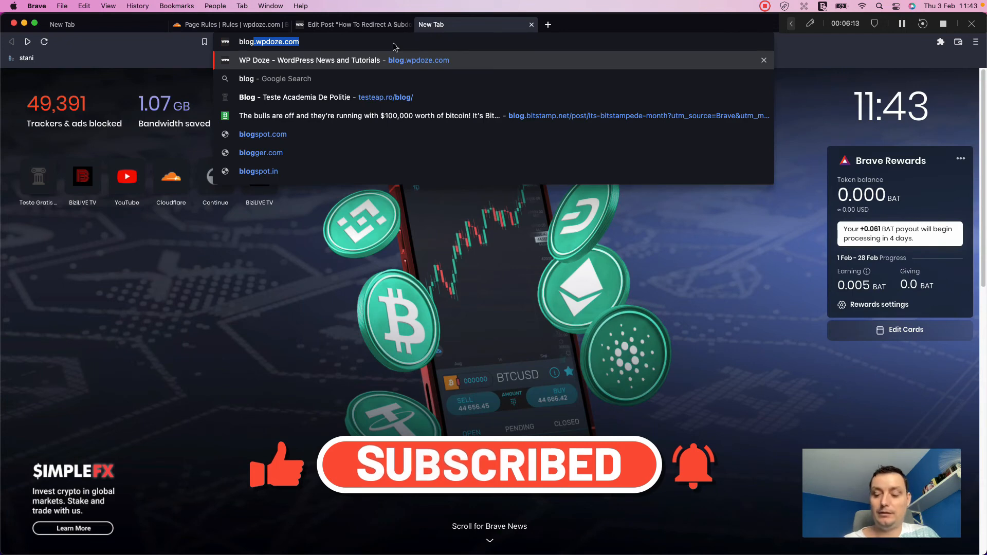
type("/")
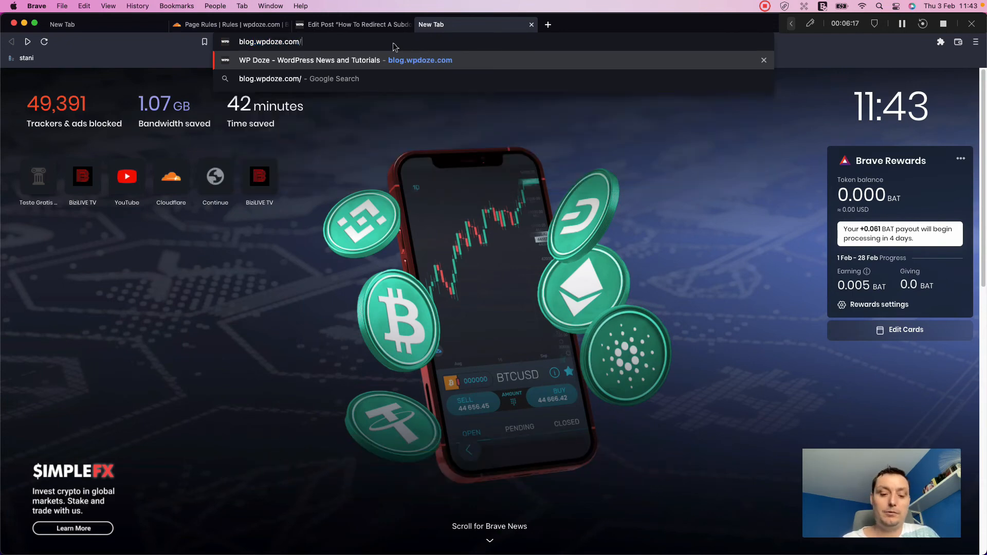
type("articl")
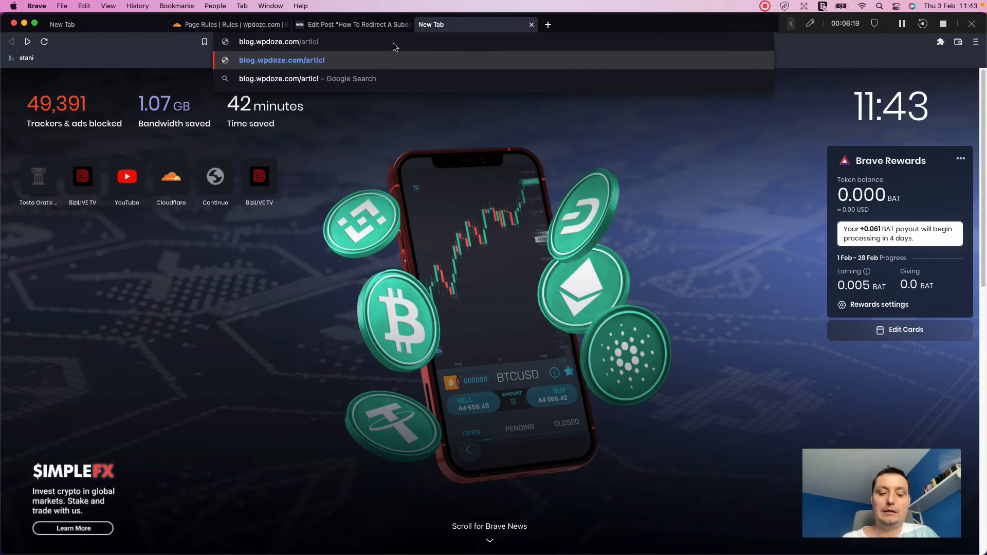
type("e")
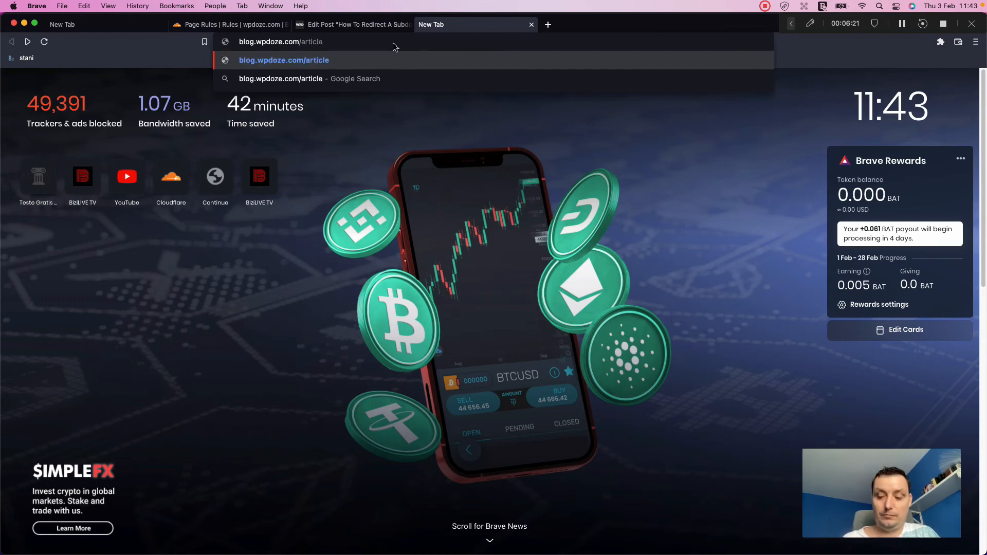
type("-1/")
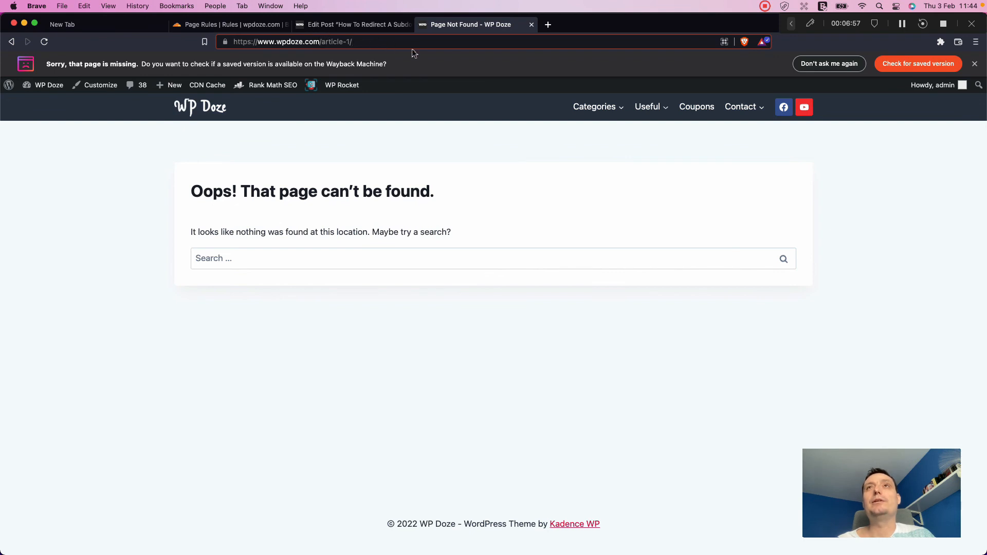
mouse_move(353, 25)
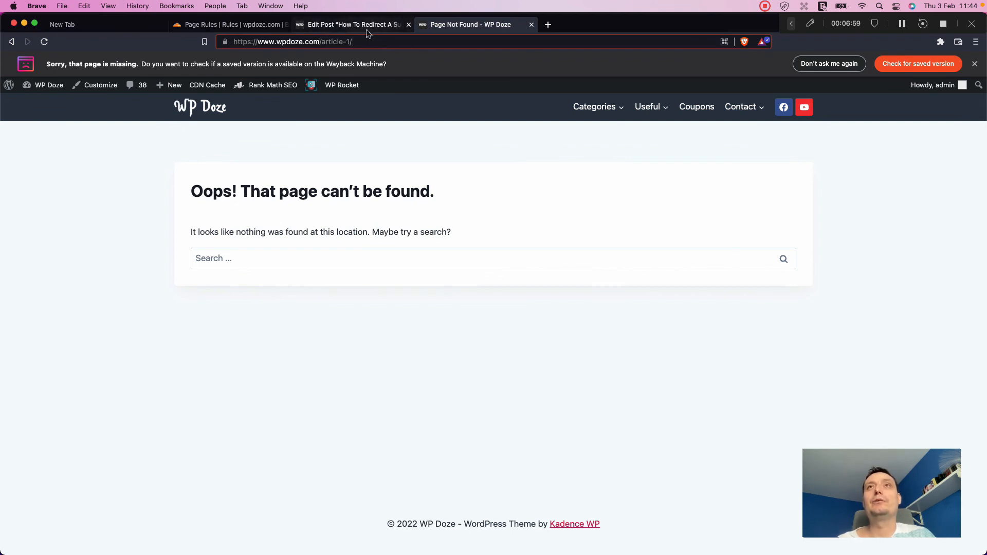
mouse_move(352, 24)
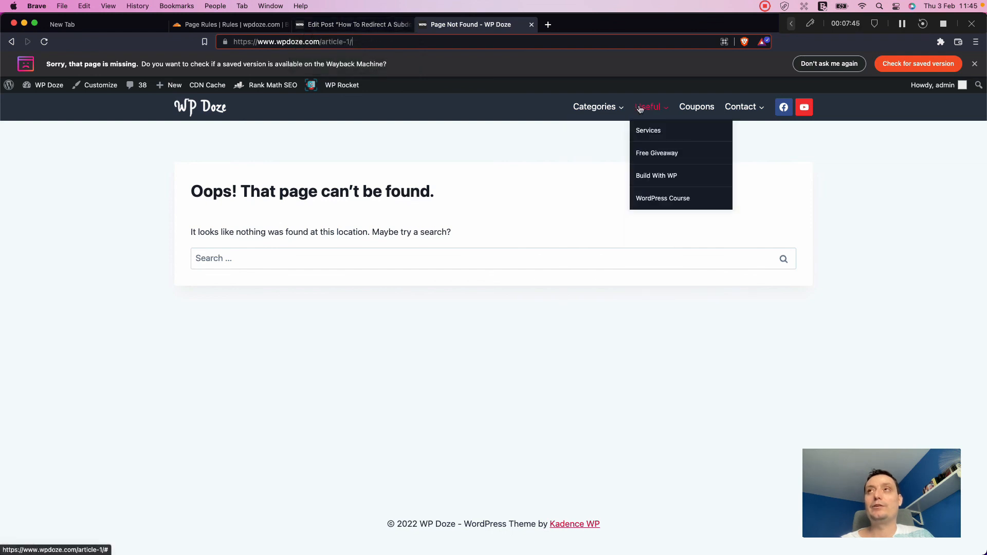
left_click(764, 7)
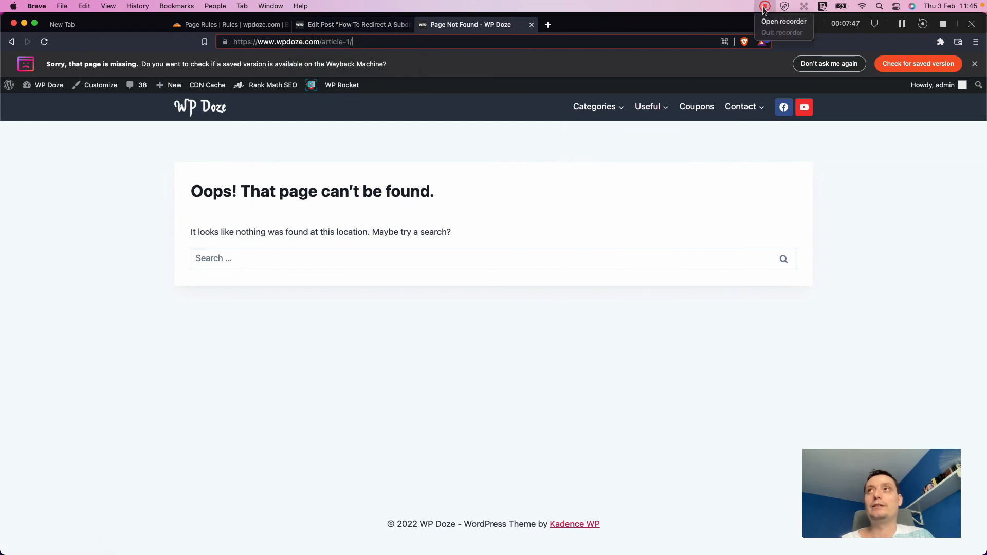